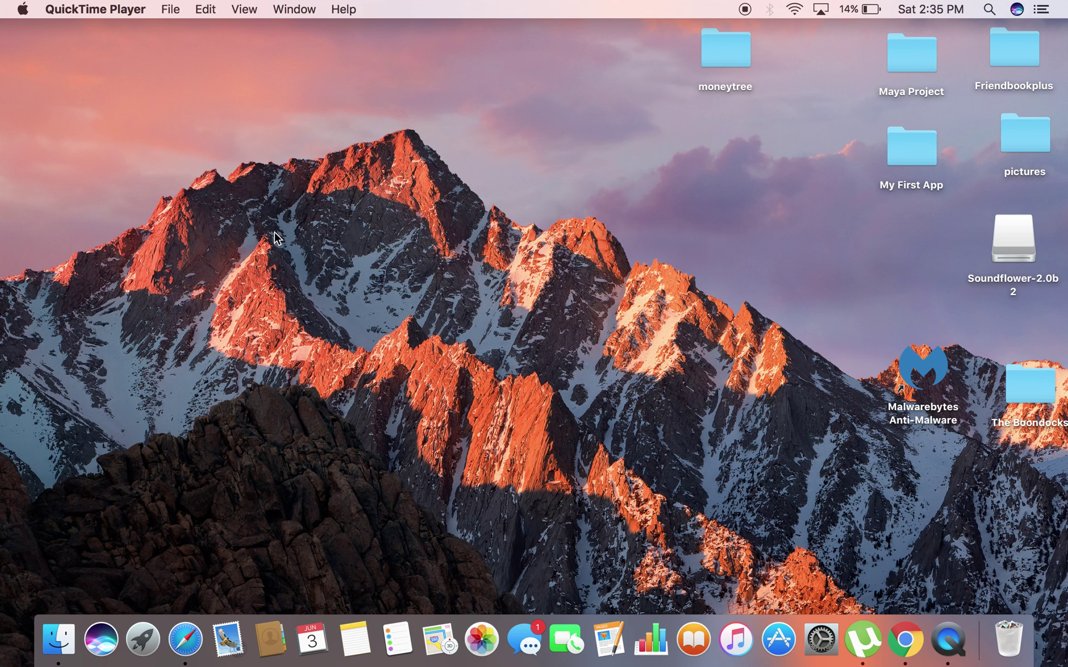
{"action": "mouse_move", "coordinate": [640, 375]}
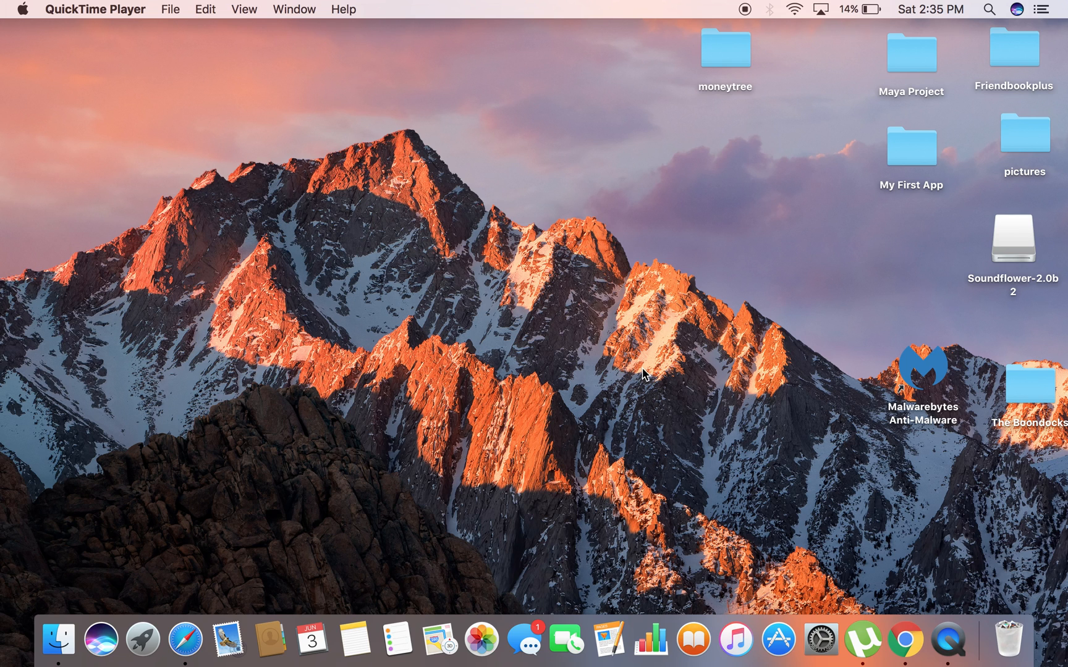
- Launch Google Chrome from the Dock
{"action": "left_click", "coordinate": [906, 639]}
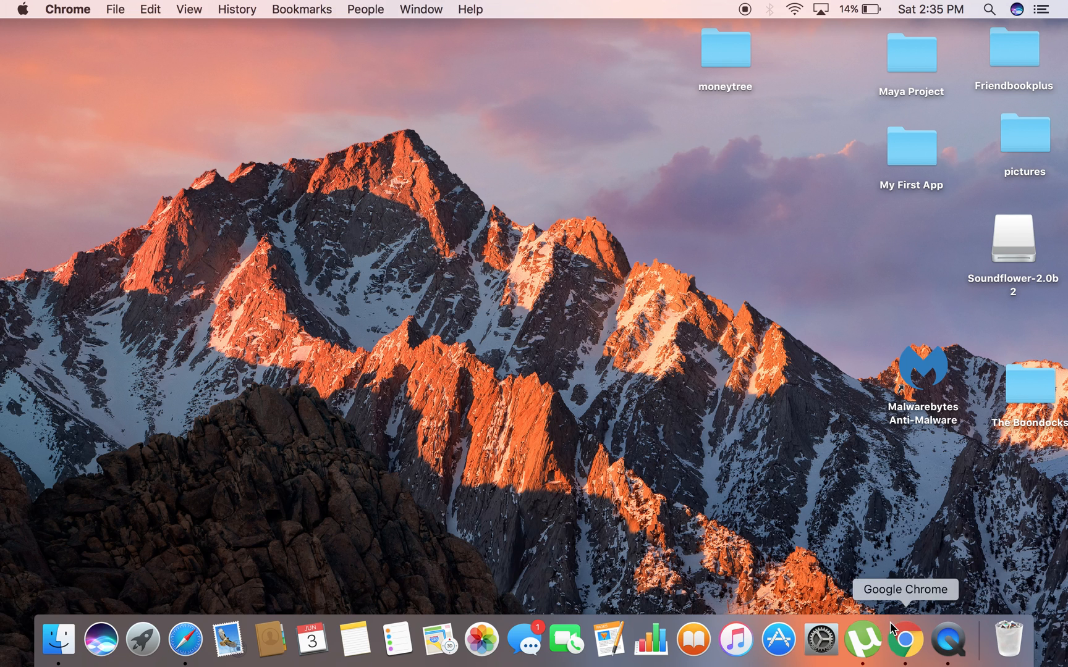
- Go to coinmarketcap.com and scroll the market cap table down to Ubiq at rank 38
{"action": "left_click", "coordinate": [906, 639]}
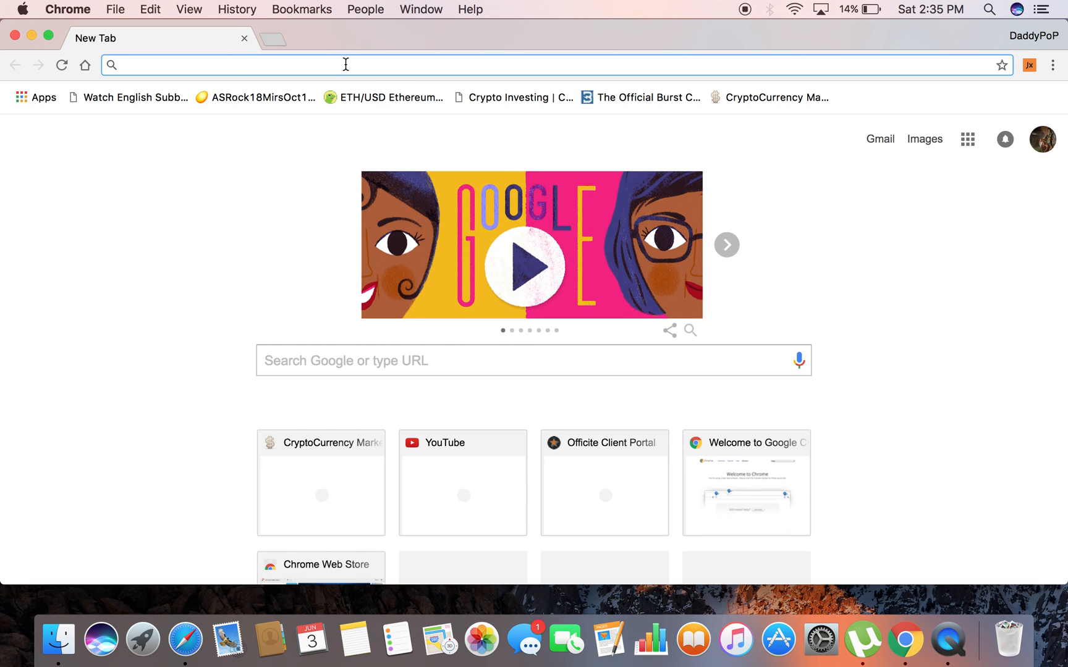
{"action": "type", "text": "coinmarketcap.com"}
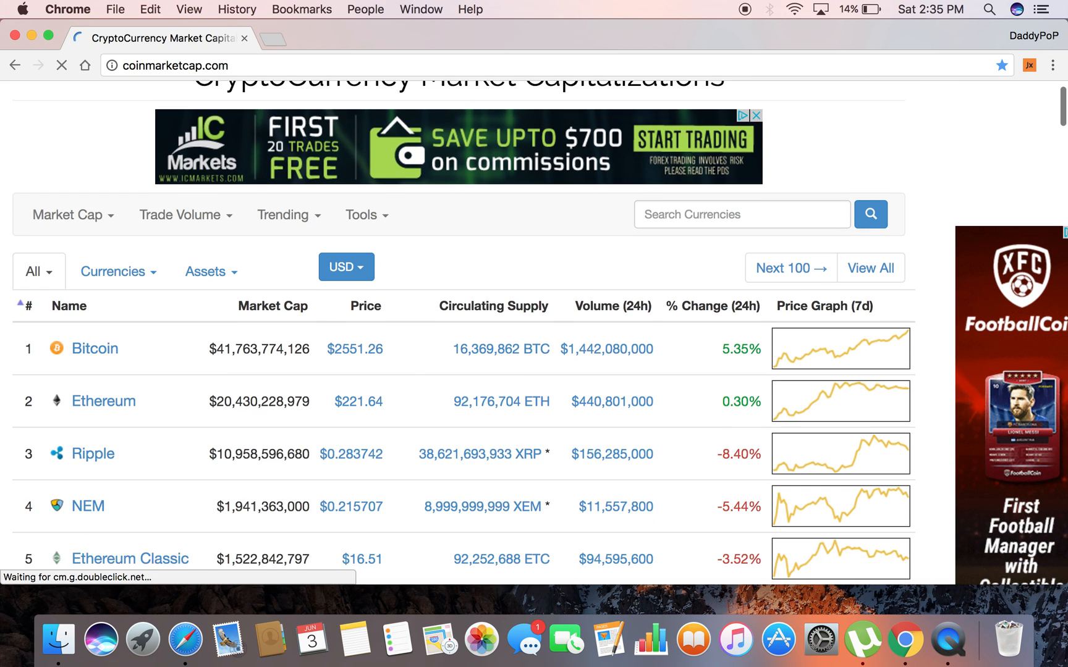
{"action": "scroll", "scroll_direction": "down", "scroll_amount": 3}
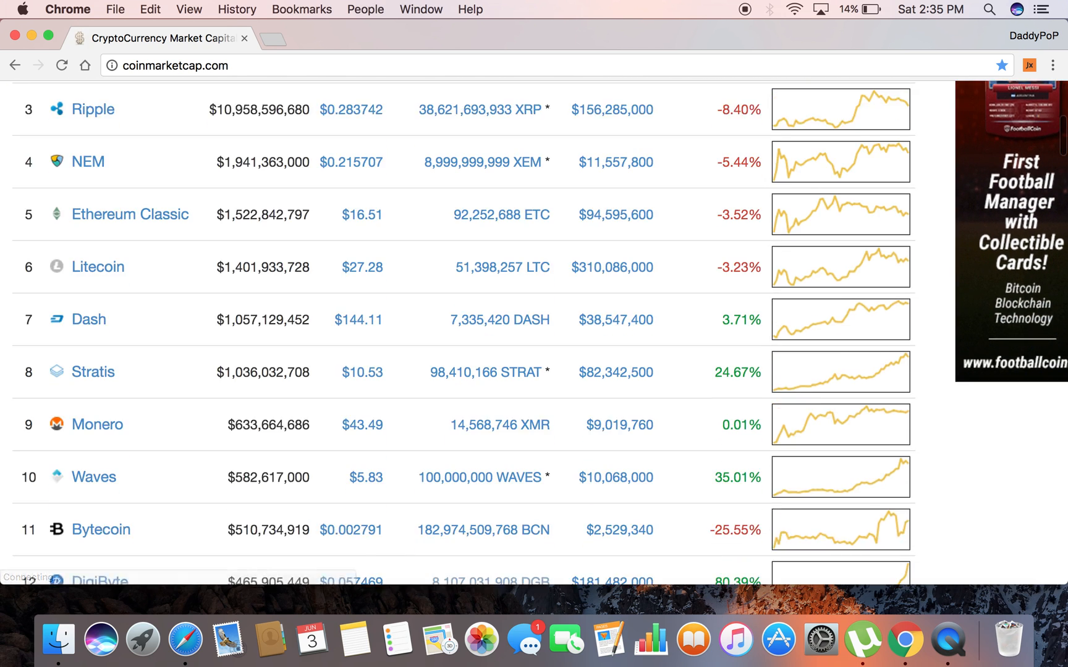
{"action": "scroll", "scroll_direction": "down", "scroll_amount": 3}
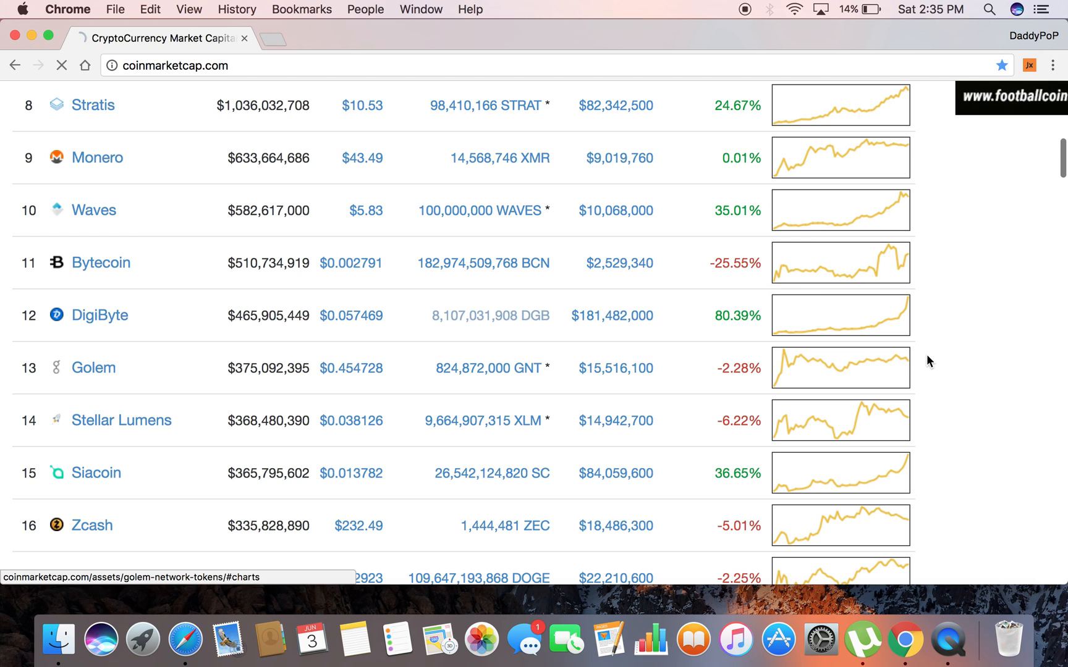
{"action": "scroll", "scroll_direction": "down", "scroll_amount": 3}
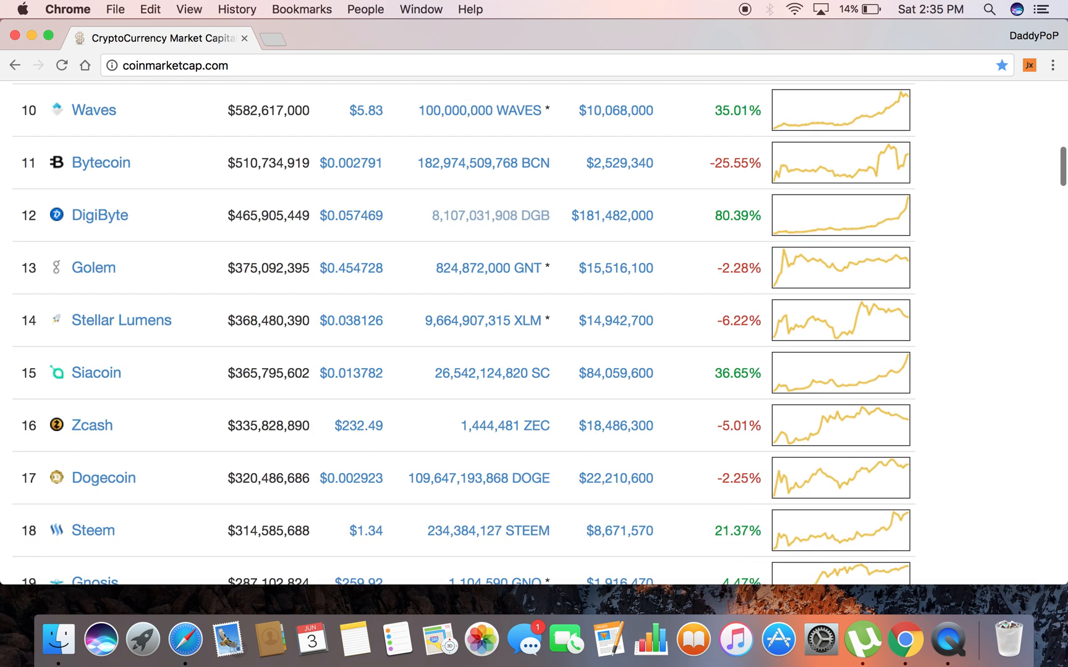
{"action": "scroll", "scroll_direction": "down", "scroll_amount": 3}
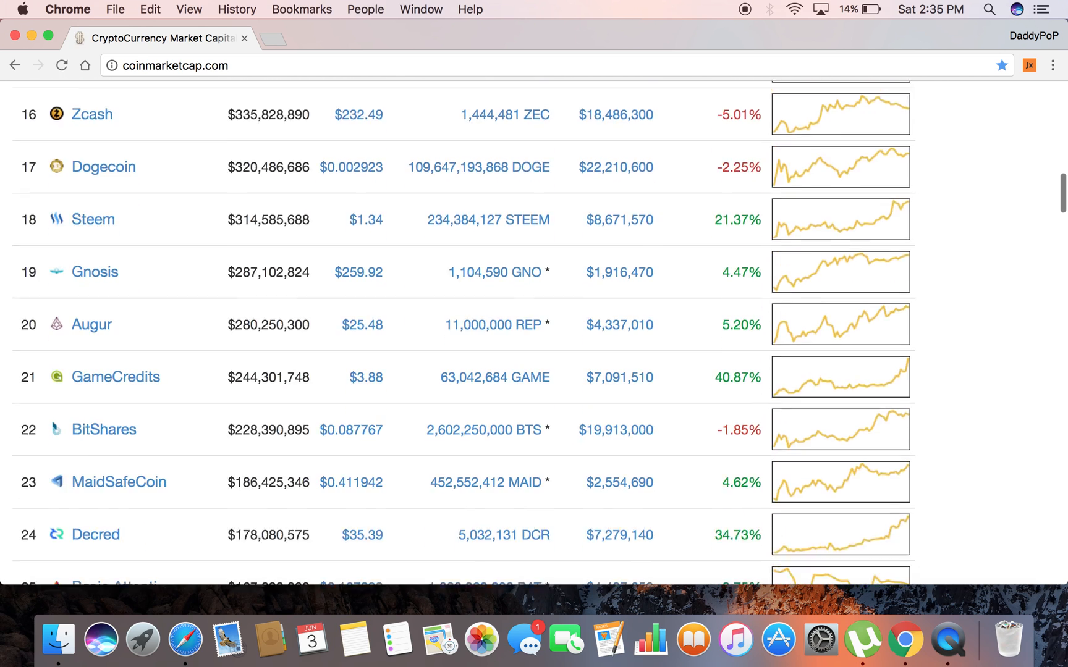
{"action": "scroll", "scroll_direction": "down", "scroll_amount": 3}
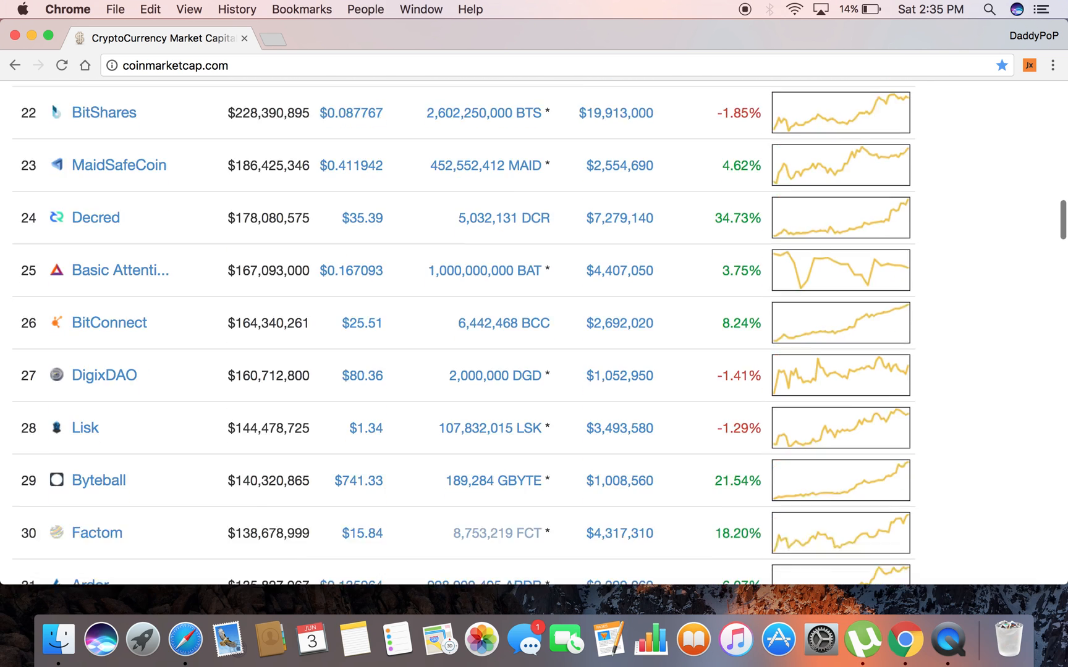
{"action": "scroll", "scroll_direction": "down", "scroll_amount": 3}
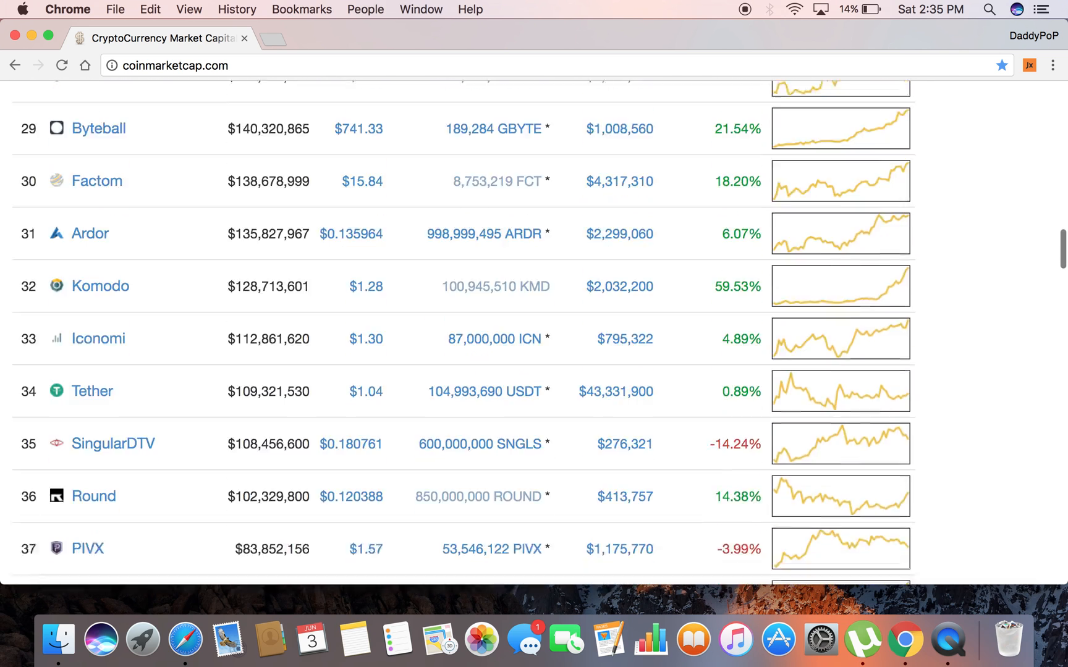
{"action": "scroll", "scroll_direction": "down", "scroll_amount": 3}
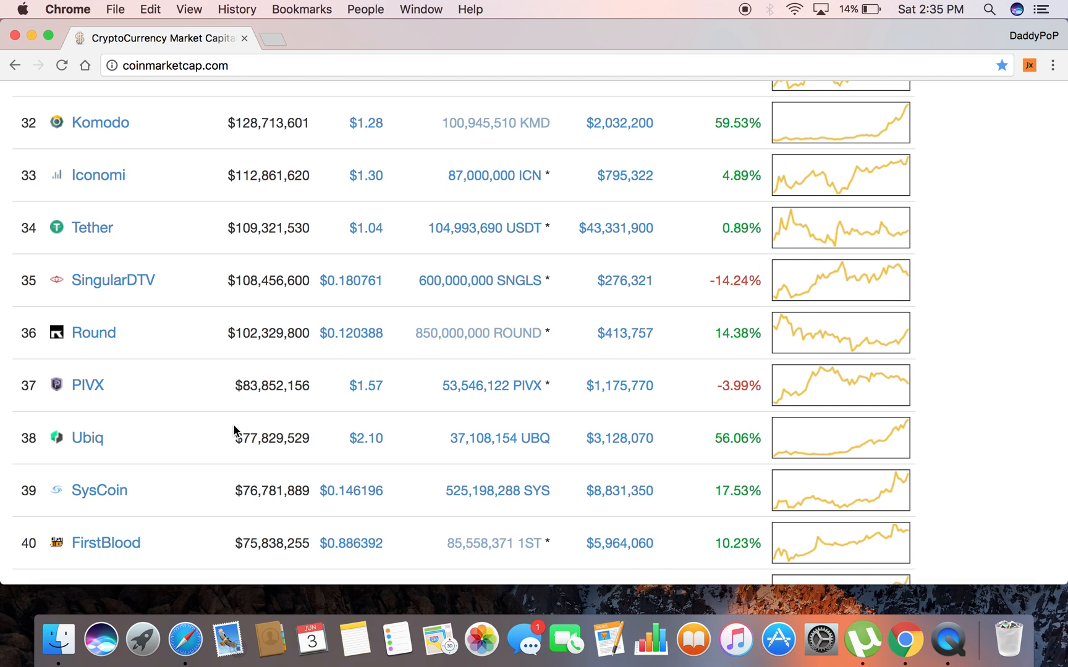
- Open Ubiq's CoinMarketCap page and follow its Website link to ubiqsmart.com
{"action": "left_click", "coordinate": [87, 437]}
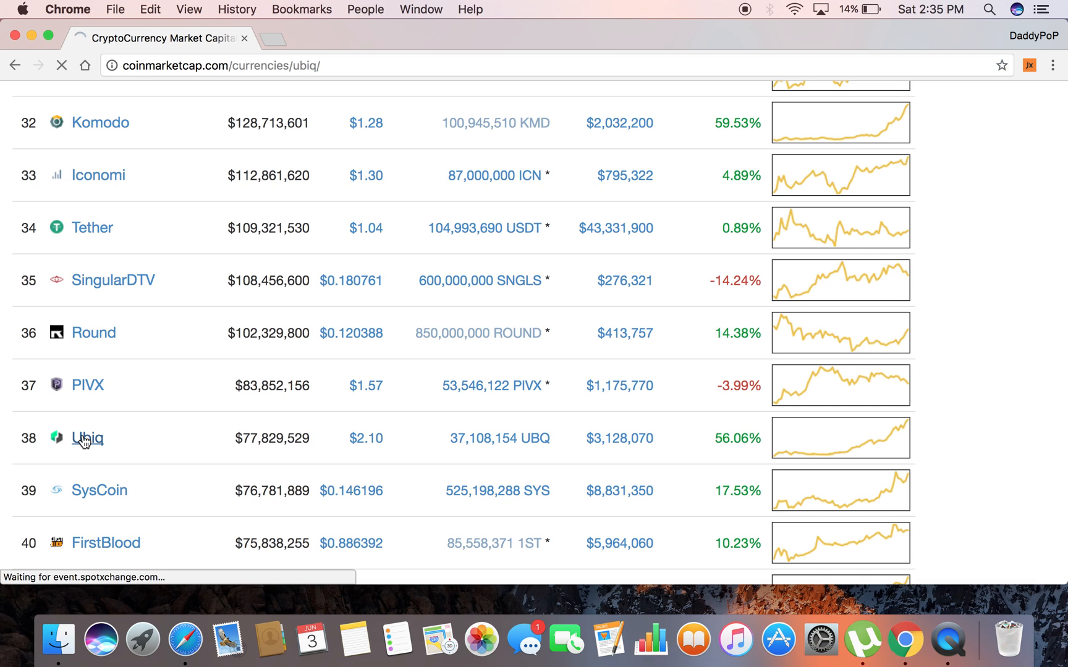
{"action": "left_click", "coordinate": [86, 438]}
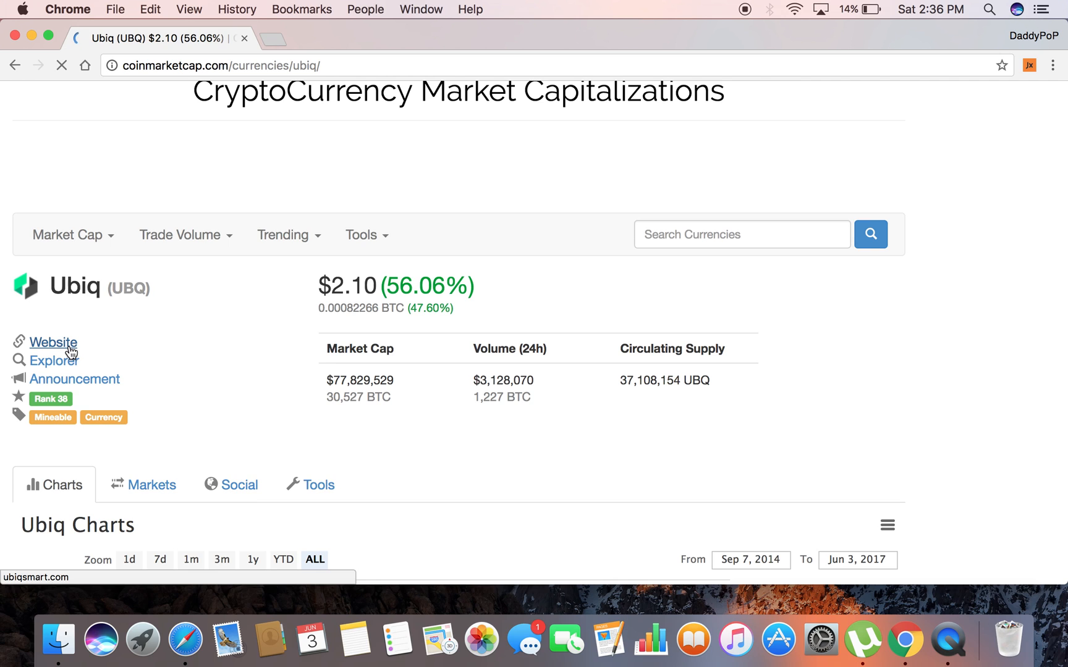
{"action": "left_click", "coordinate": [52, 342]}
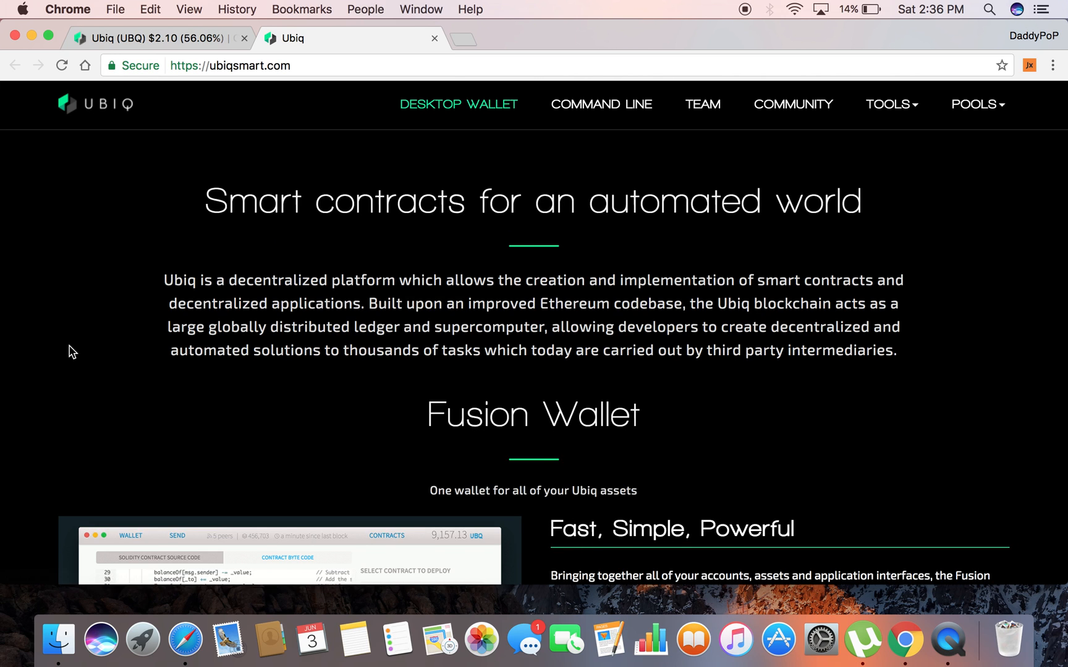
- Browse the Ubiq team profiles, then scroll up to the Fusion Wallet download section
{"action": "scroll", "scroll_direction": "down", "scroll_amount": 3}
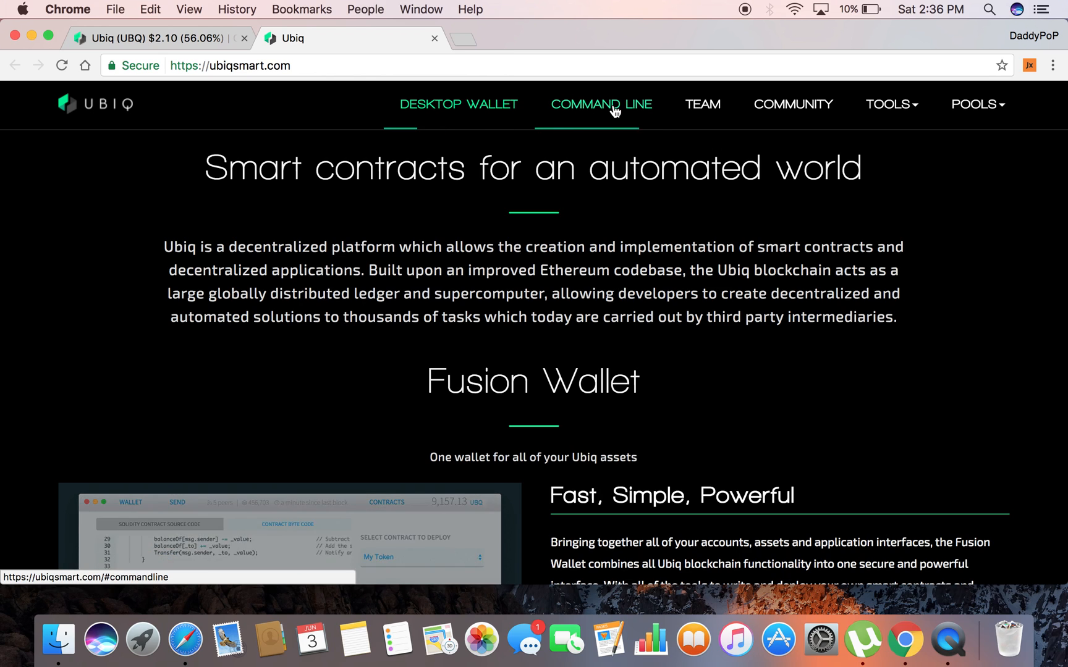
{"action": "mouse_move", "coordinate": [715, 114]}
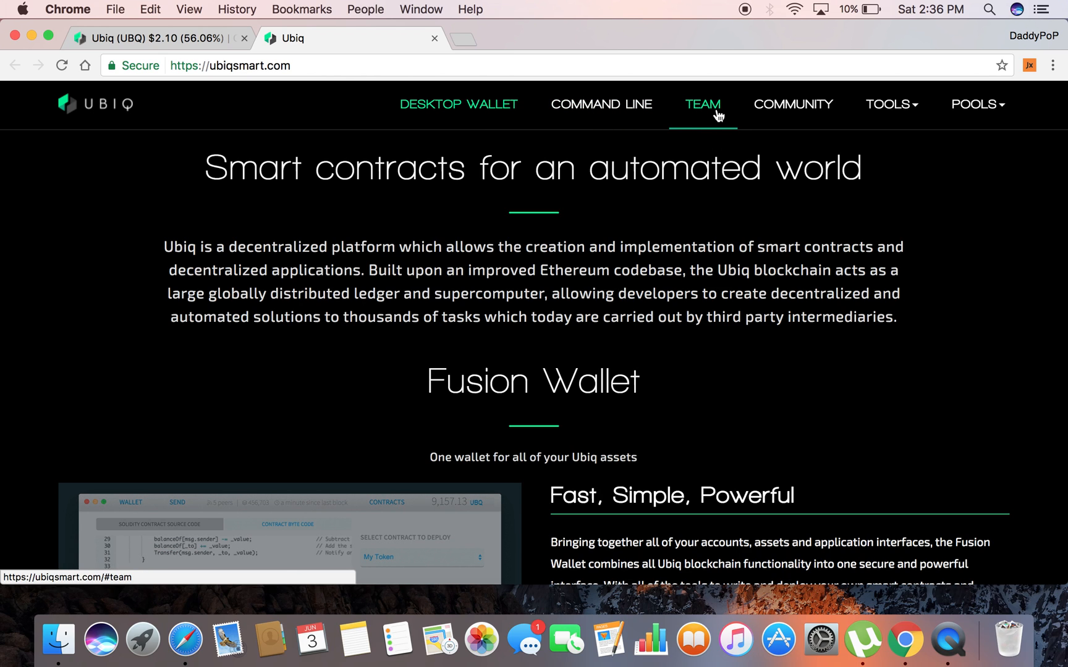
{"action": "left_click", "coordinate": [702, 104]}
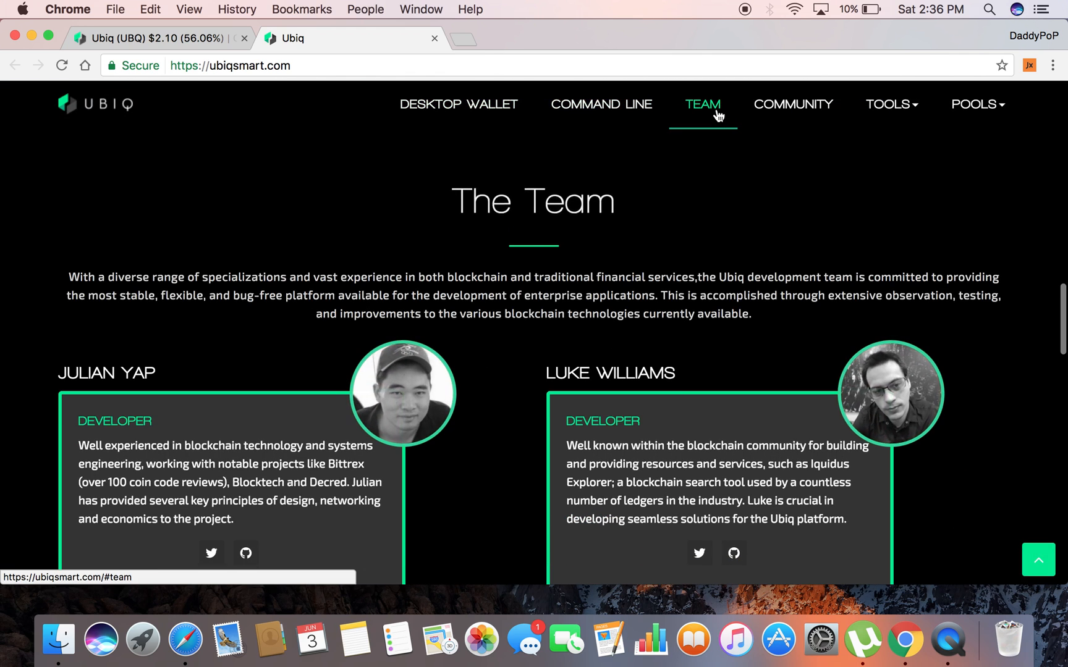
{"action": "scroll", "scroll_direction": "down", "scroll_amount": 3}
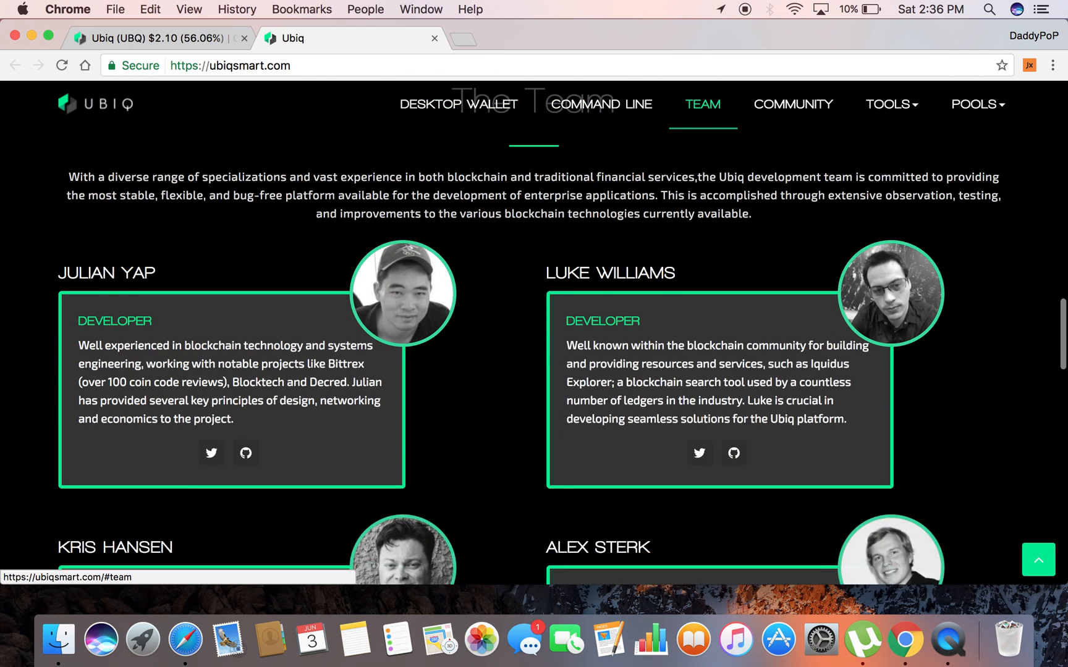
{"action": "scroll", "scroll_direction": "down", "scroll_amount": 3}
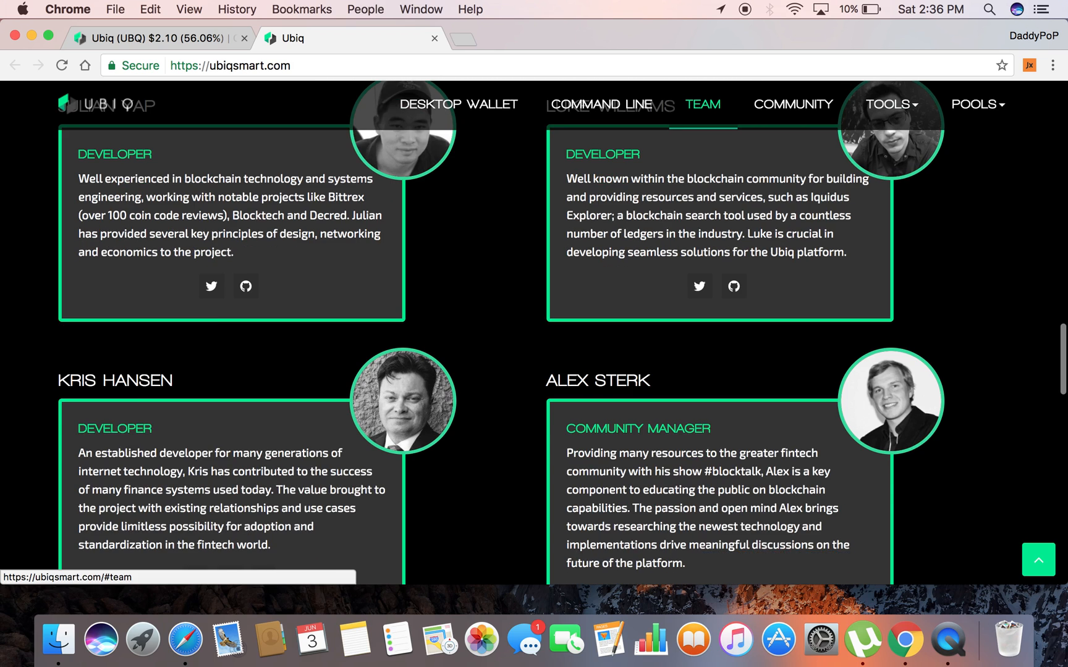
{"action": "scroll", "scroll_direction": "up", "scroll_amount": 3}
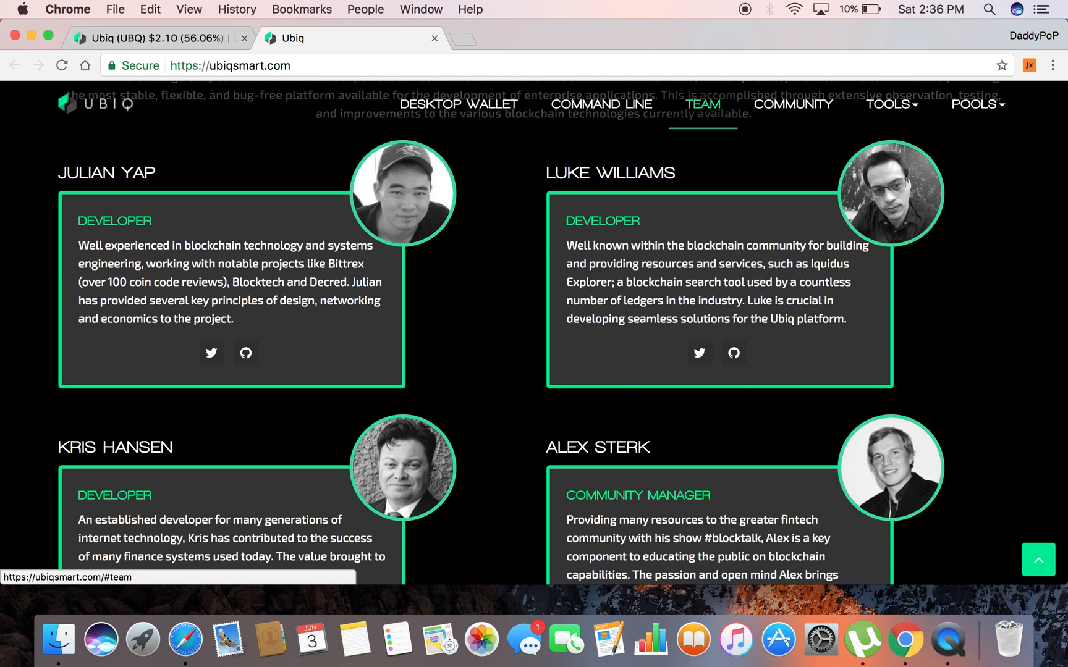
{"action": "scroll", "scroll_direction": "up", "scroll_amount": 3}
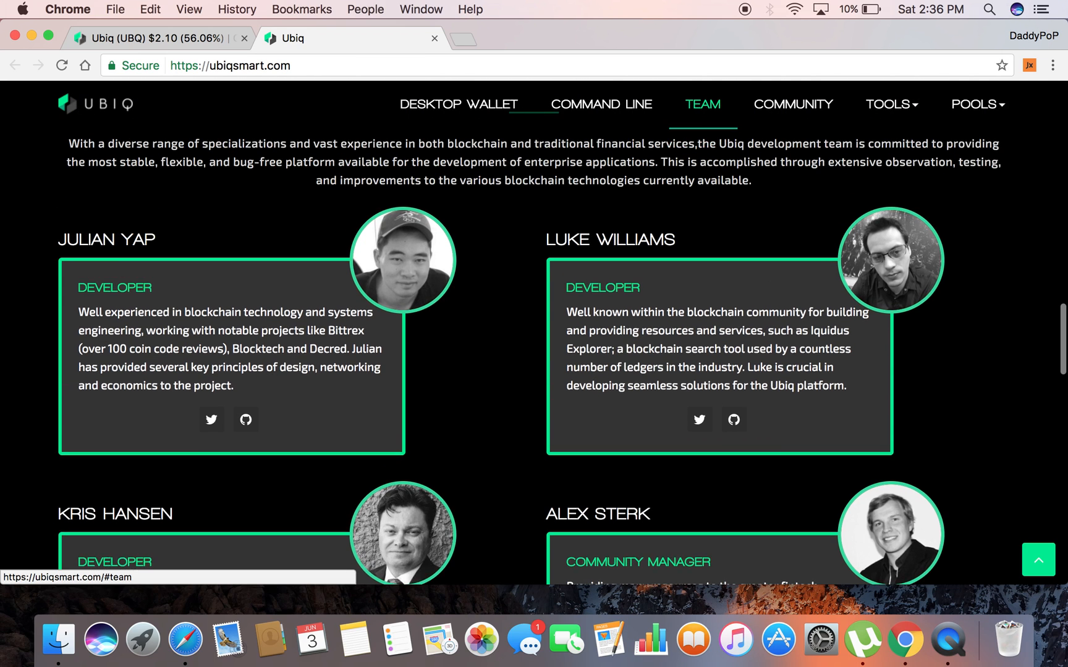
{"action": "scroll", "scroll_direction": "up", "scroll_amount": 3}
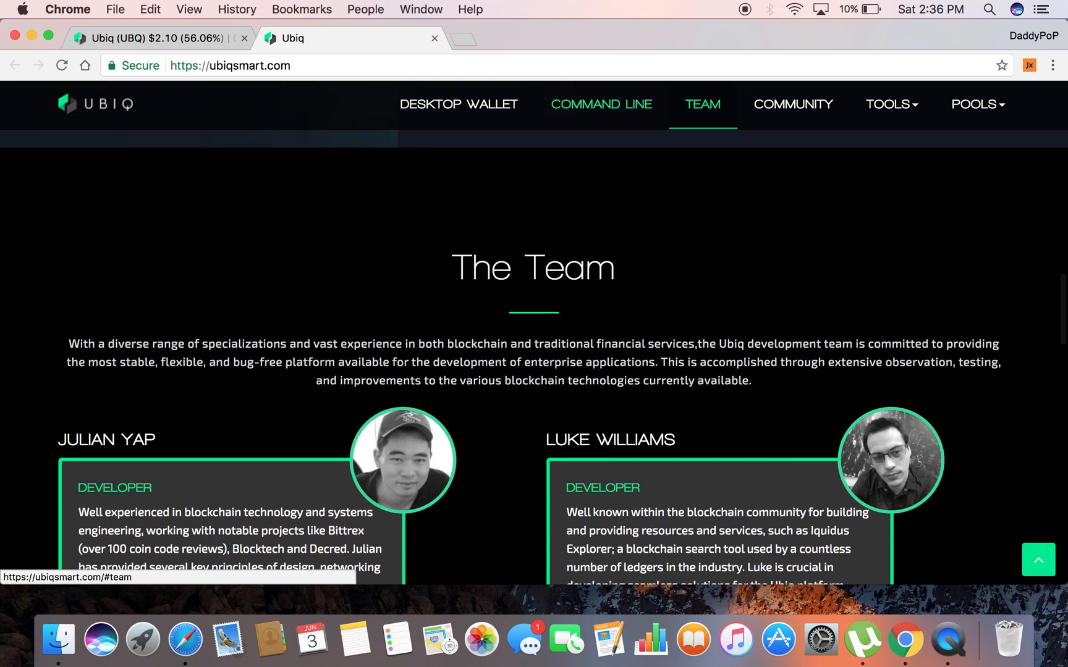
{"action": "scroll", "scroll_direction": "up", "scroll_amount": 3}
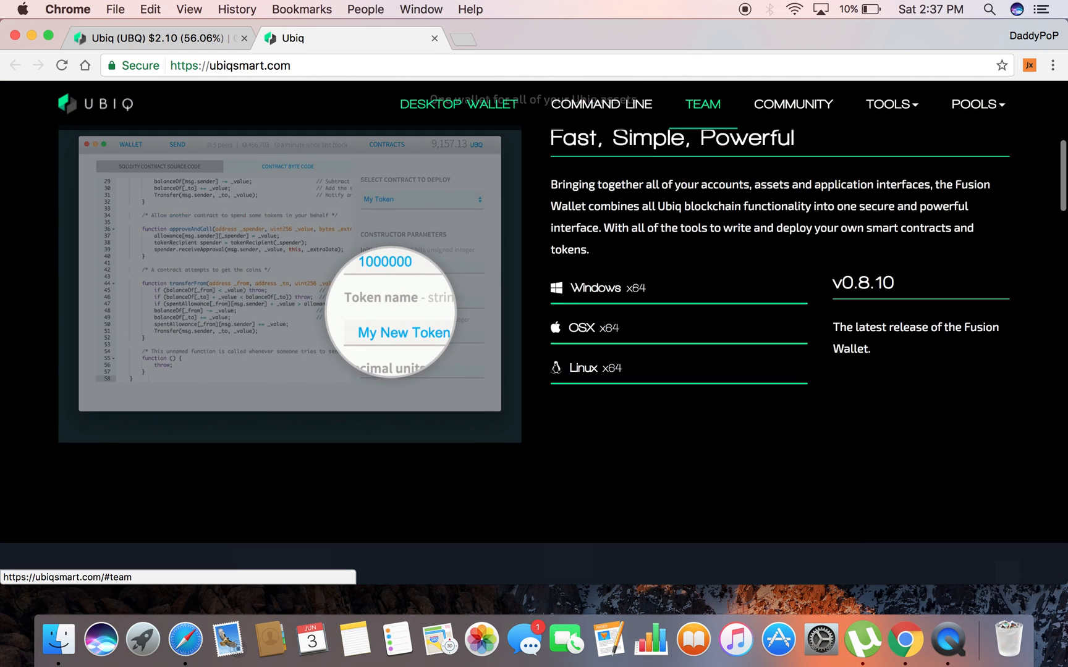
- Go to the Desktop Wallet section and scroll to the v0.8.10 Windows, OSX and Linux downloads
{"action": "scroll", "scroll_direction": "up", "scroll_amount": 3}
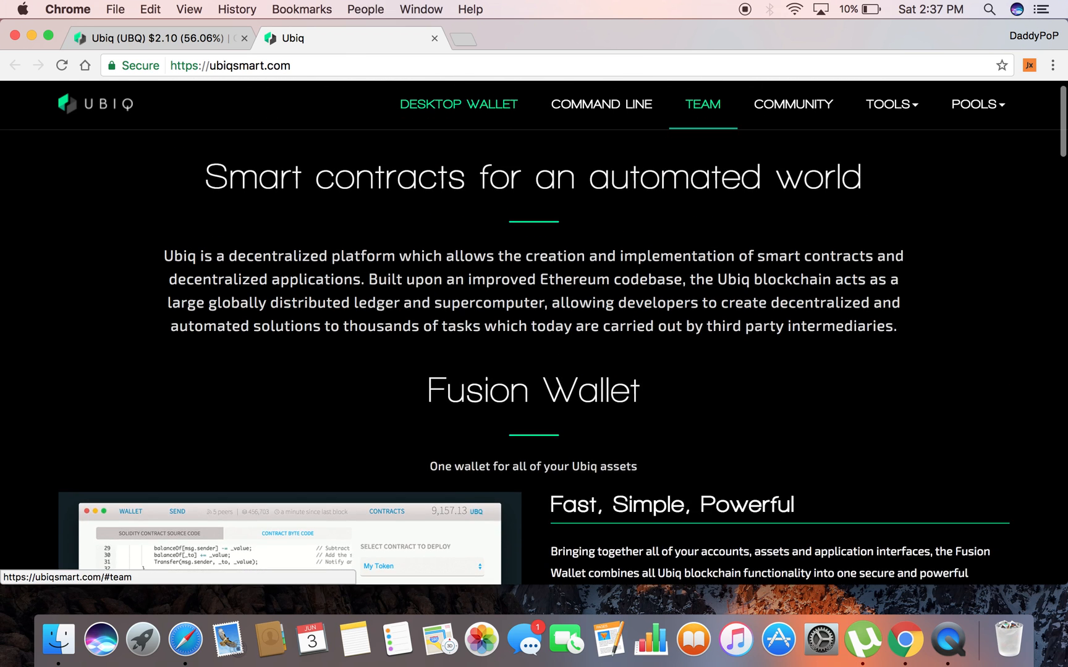
{"action": "left_click", "coordinate": [459, 104]}
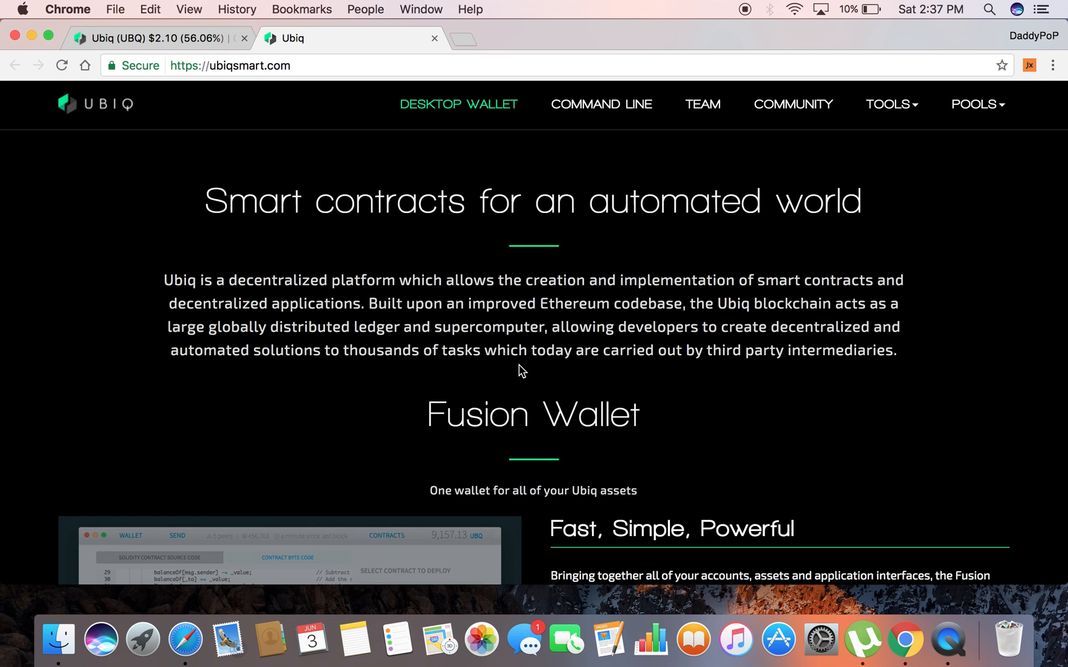
{"action": "scroll", "scroll_direction": "down", "scroll_amount": 3}
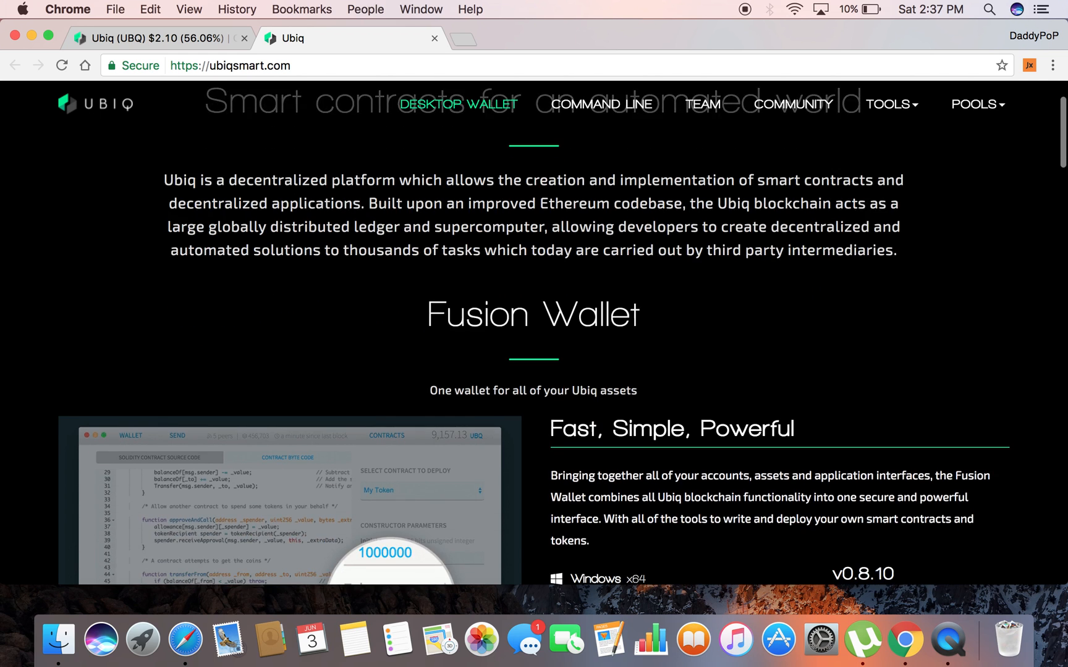
{"action": "scroll", "scroll_direction": "down", "scroll_amount": 3}
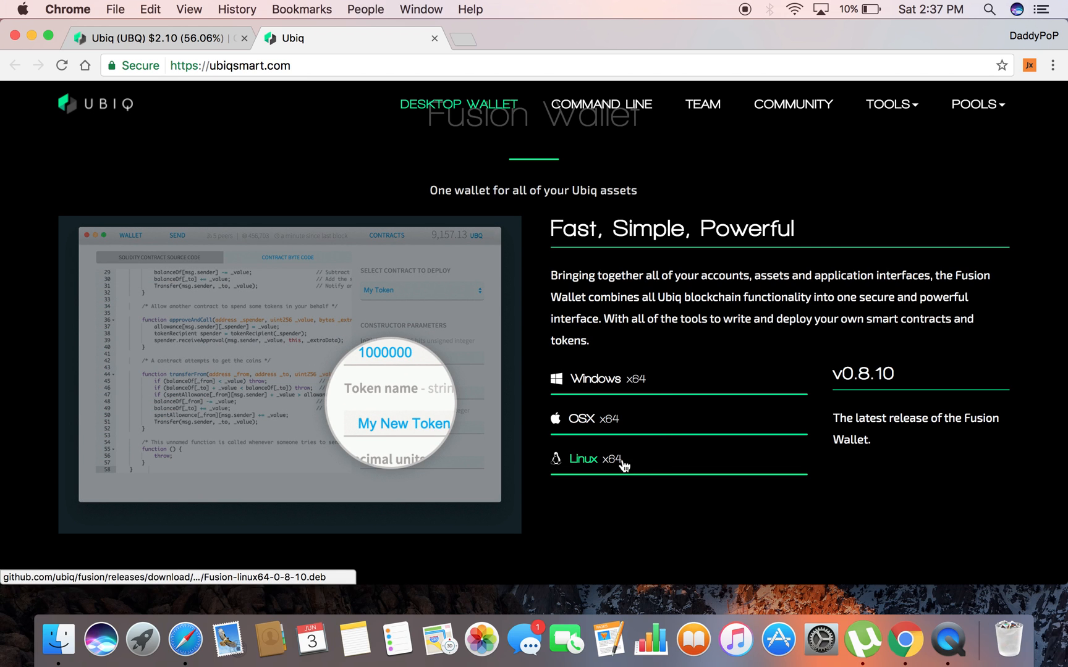
{"action": "mouse_move", "coordinate": [588, 427]}
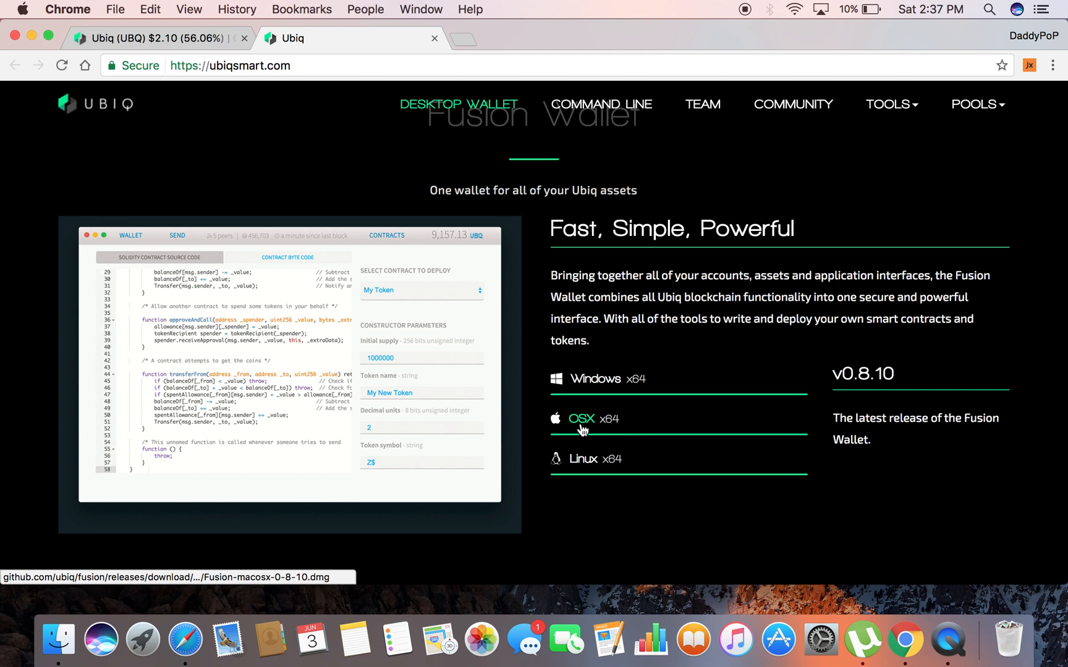
- Download the OSX x64 Fusion Wallet disk image (50.7 MB)
{"action": "left_click", "coordinate": [581, 419]}
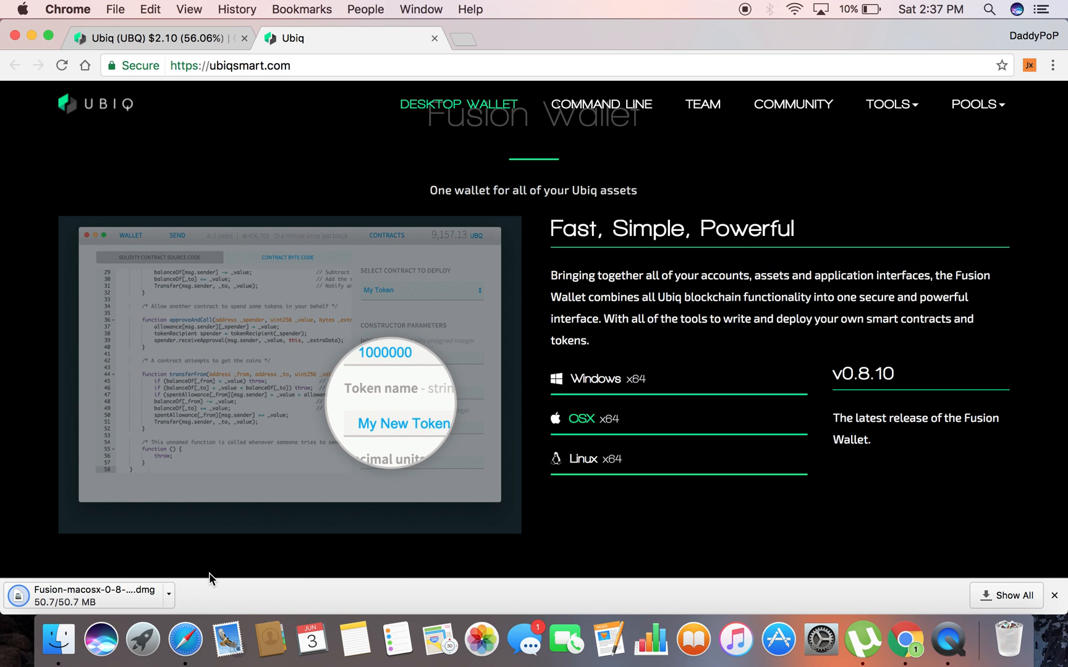
{"action": "mouse_move", "coordinate": [369, 443]}
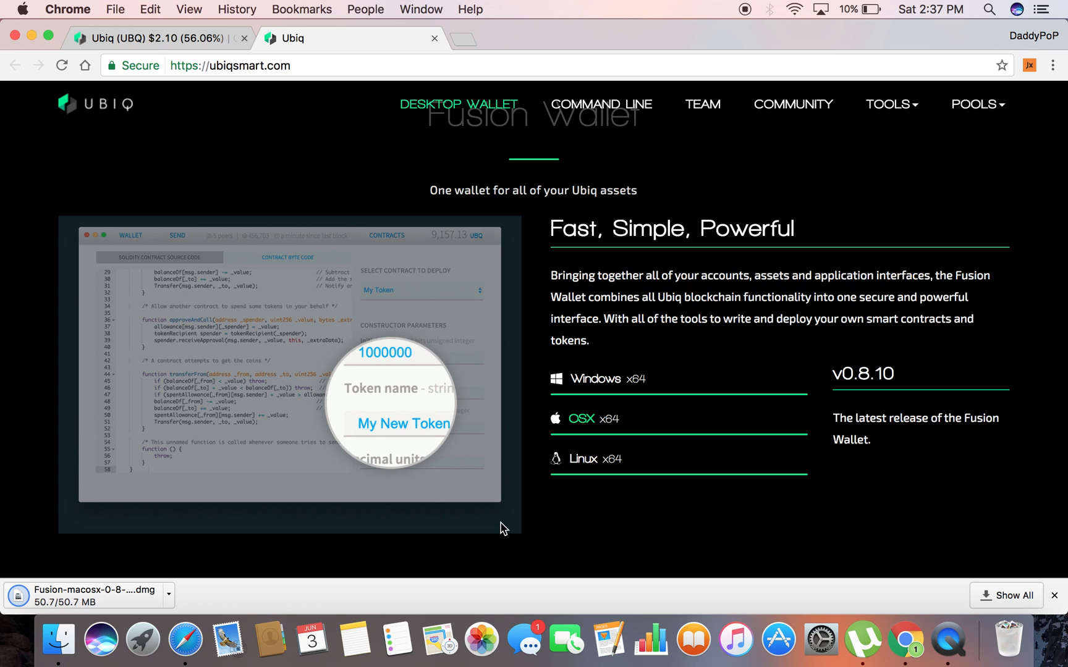
{"action": "mouse_move", "coordinate": [230, 193]}
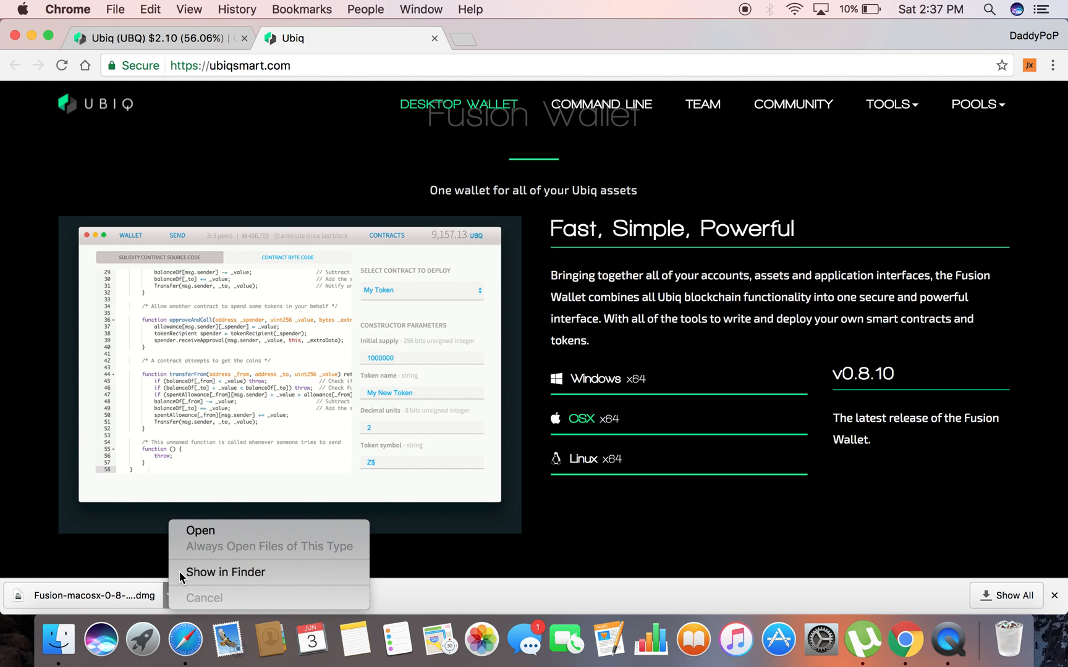
- Open the downloaded Fusion .dmg from Chrome's download bar
{"action": "left_click", "coordinate": [201, 530]}
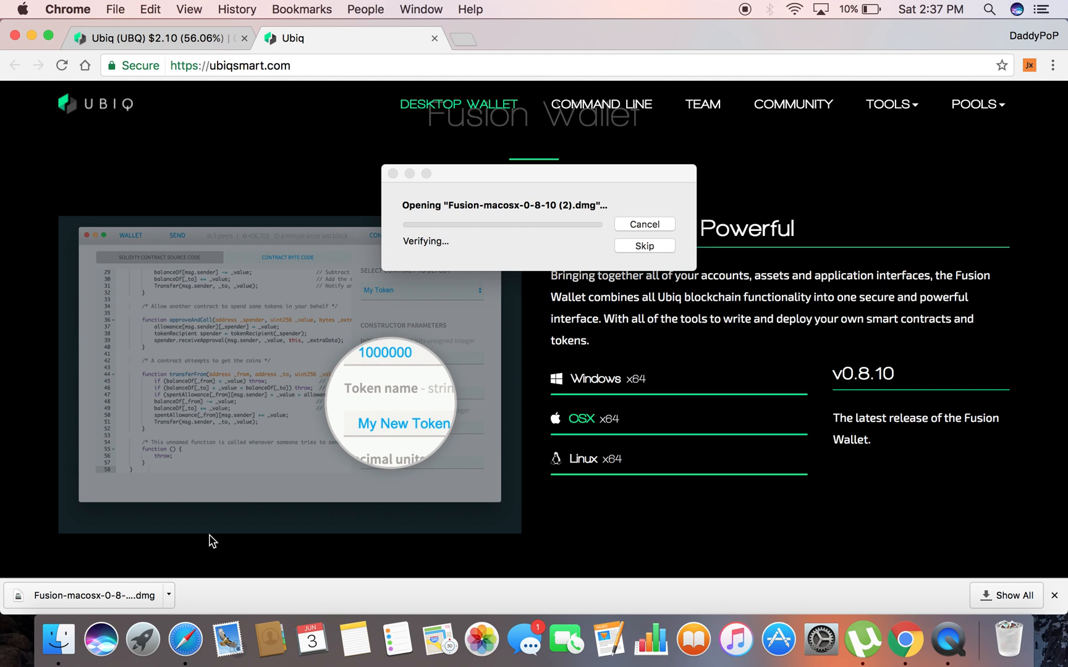
{"action": "mouse_move", "coordinate": [468, 350]}
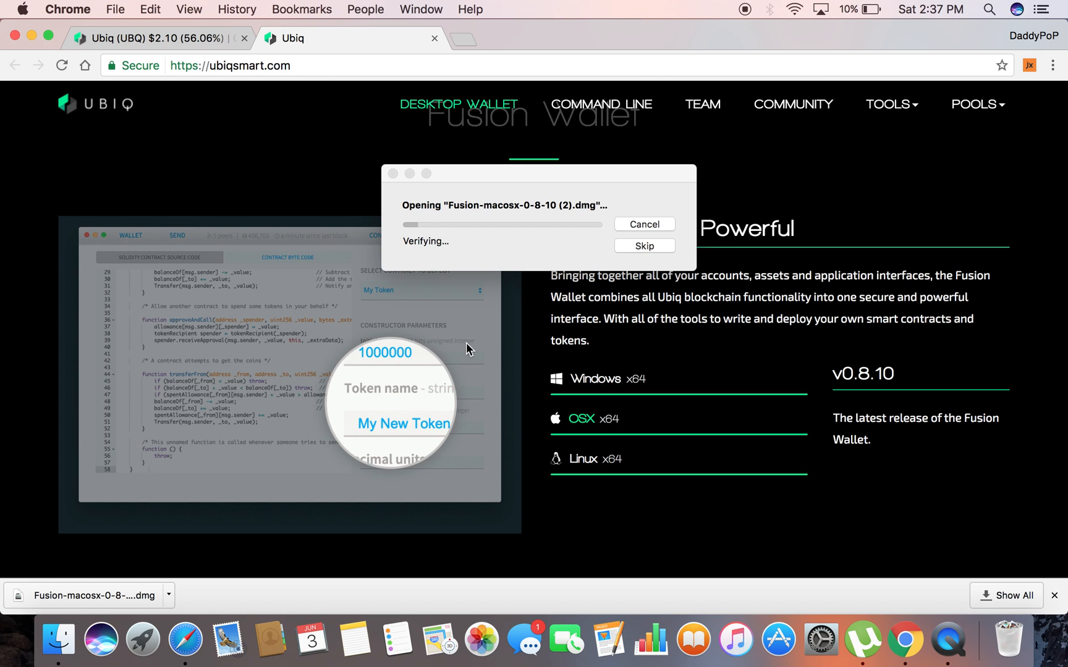
{"action": "mouse_move", "coordinate": [330, 278]}
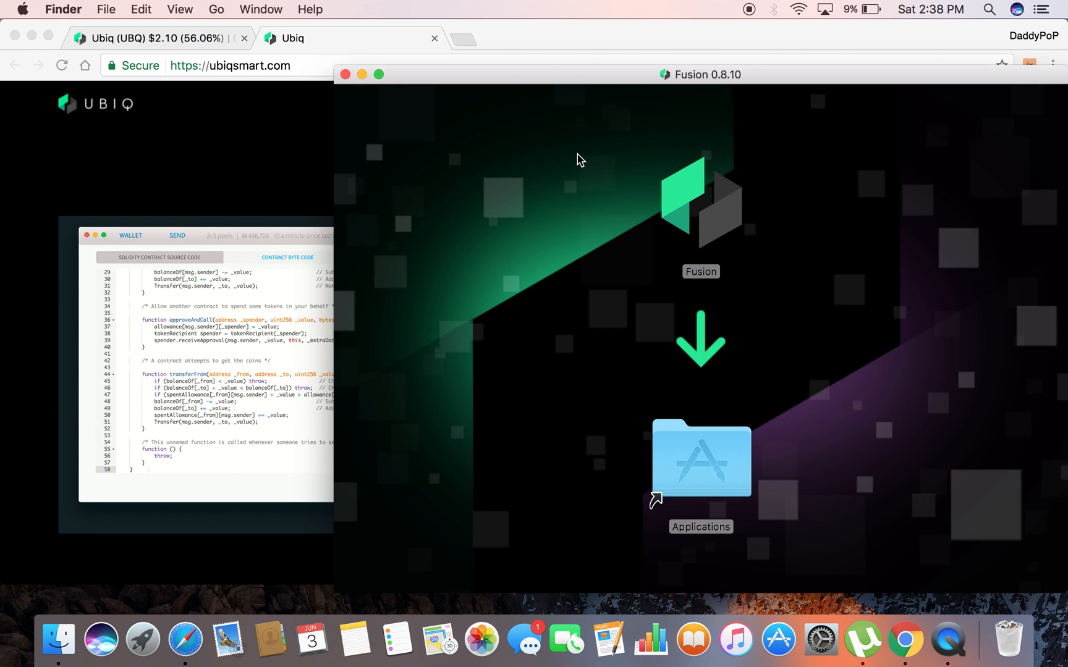
{"action": "mouse_move", "coordinate": [701, 222]}
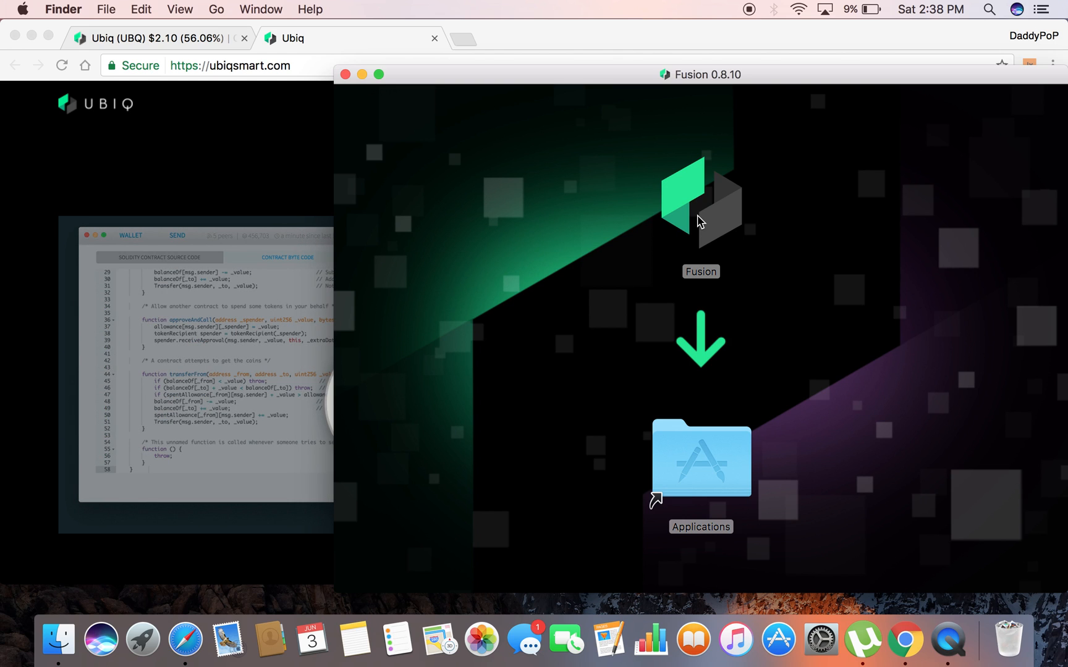
- Drag Fusion into Applications and close the Fusion 0.8.10 installer window
{"action": "left_click", "coordinate": [700, 217]}
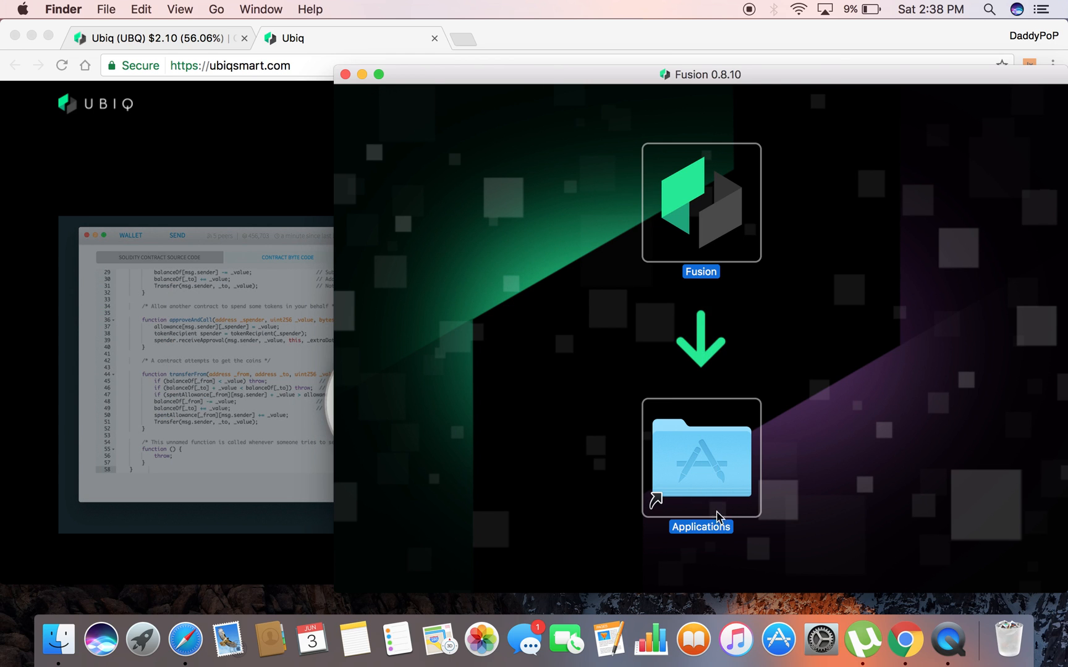
{"action": "mouse_move", "coordinate": [675, 447]}
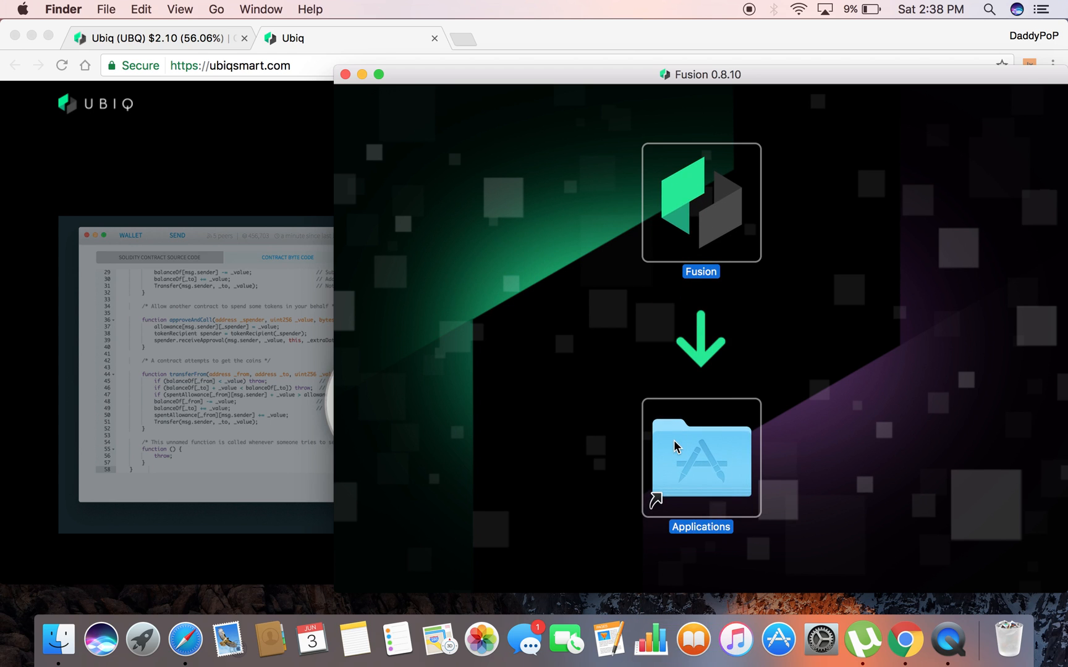
{"action": "mouse_move", "coordinate": [712, 471]}
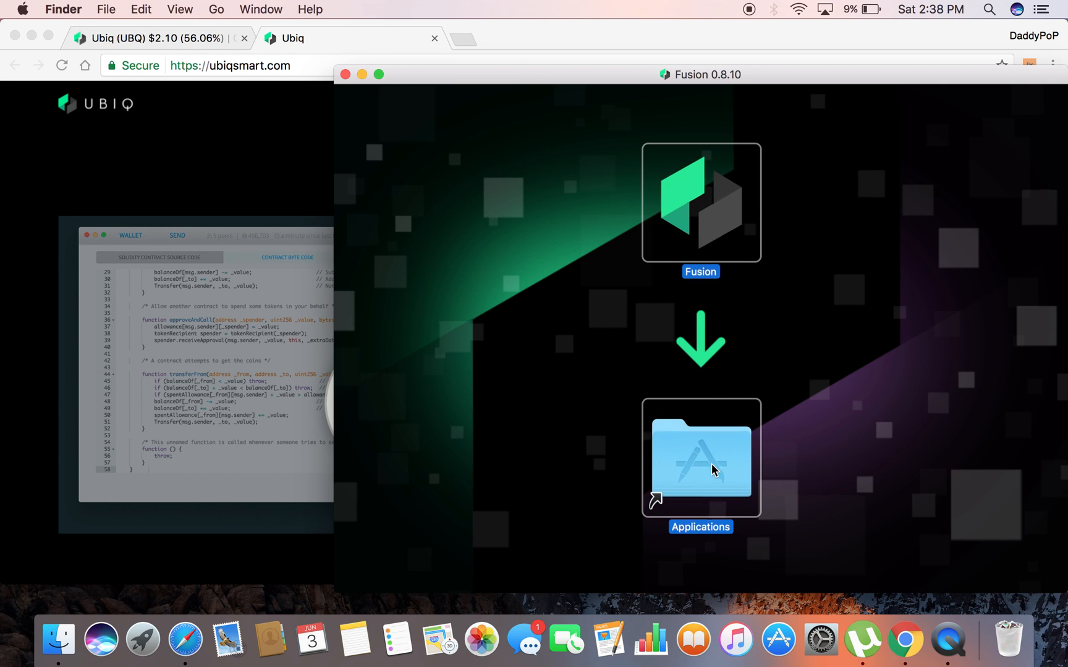
{"action": "mouse_move", "coordinate": [343, 86]}
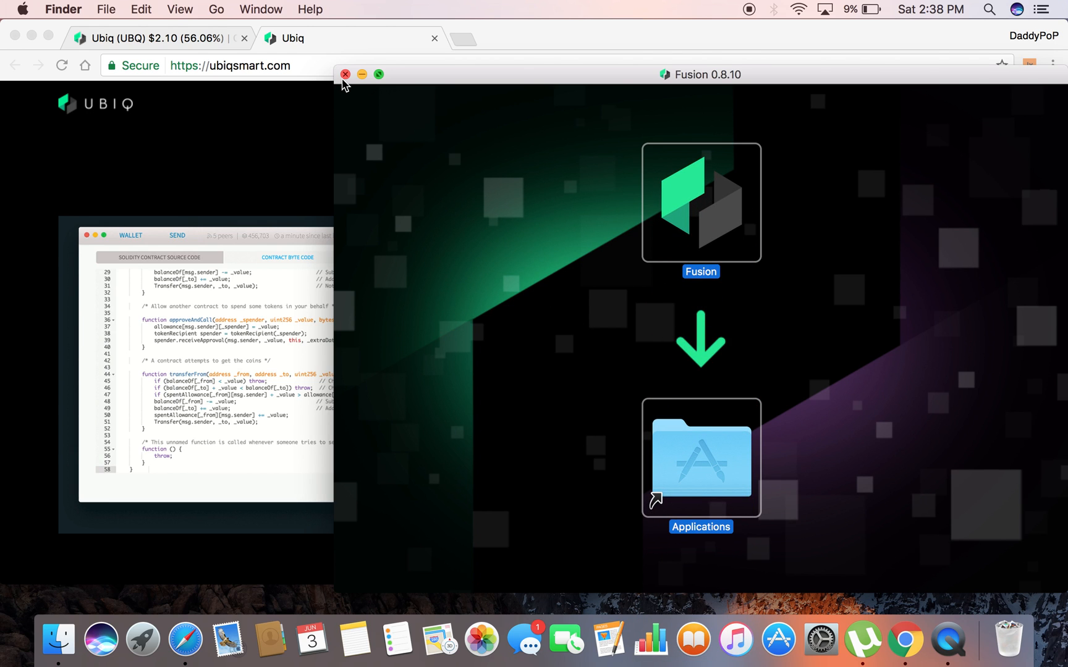
{"action": "left_click", "coordinate": [344, 74]}
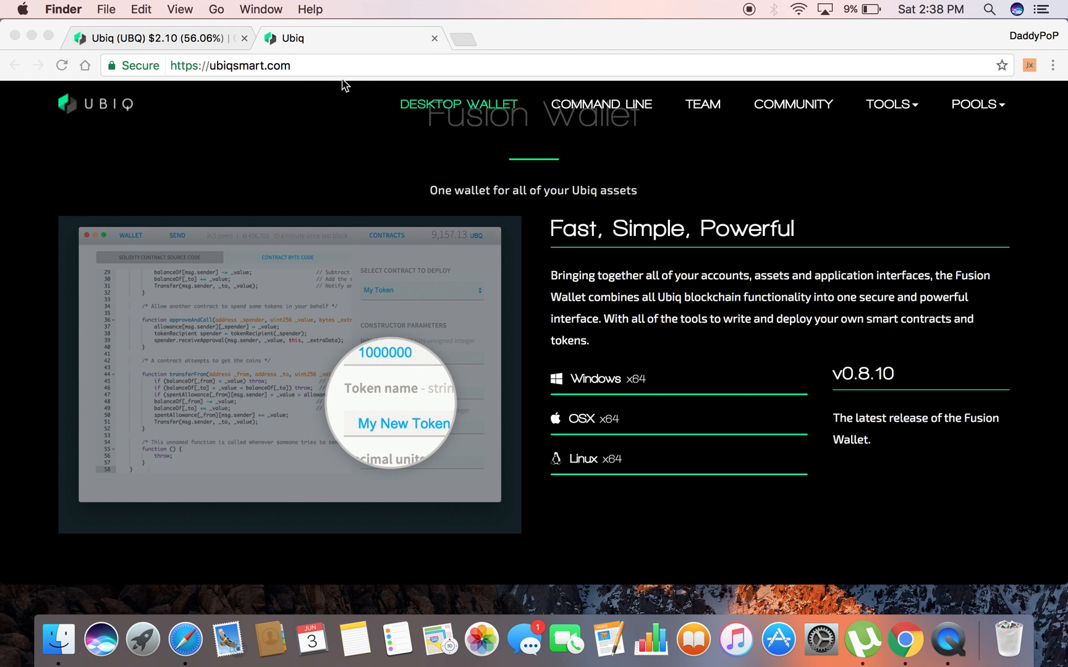
{"action": "mouse_move", "coordinate": [215, 594]}
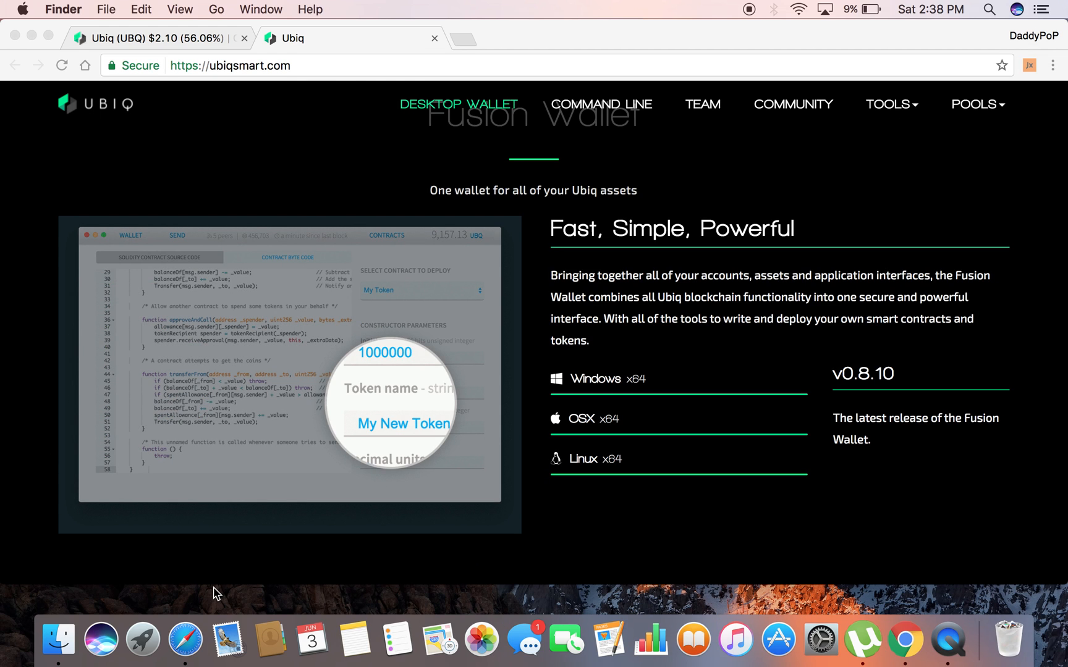
- Launch the installed Fusion wallet from the Dock
{"action": "left_click", "coordinate": [142, 640]}
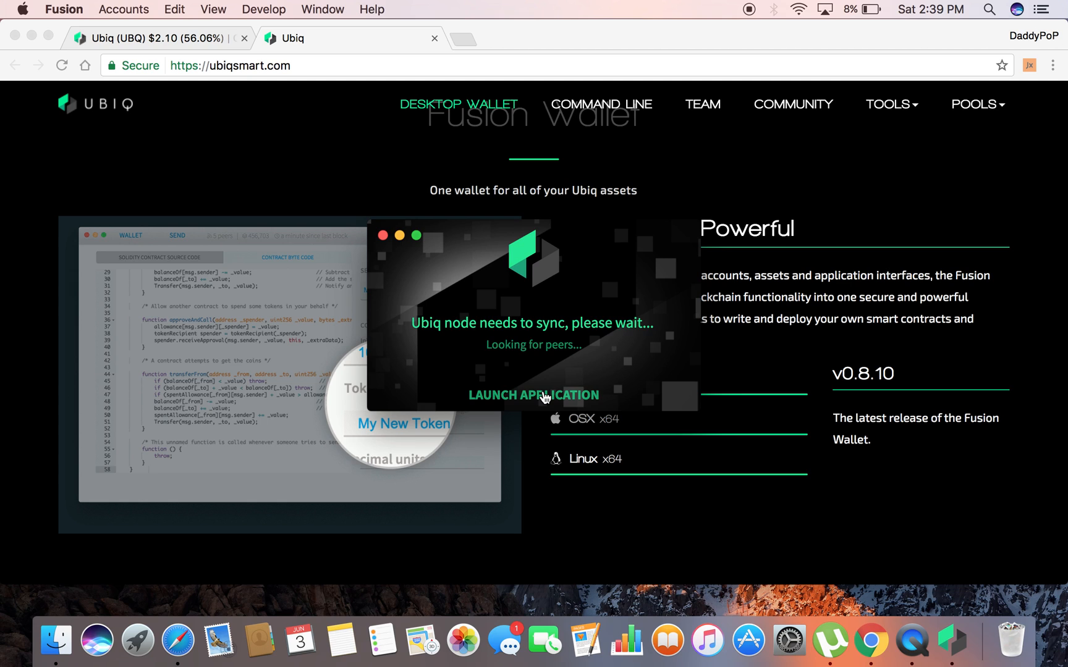
- Skip the sync wait via Launch Application and scroll the Accounts Overview with 0.00 UBQ
{"action": "left_click", "coordinate": [534, 396]}
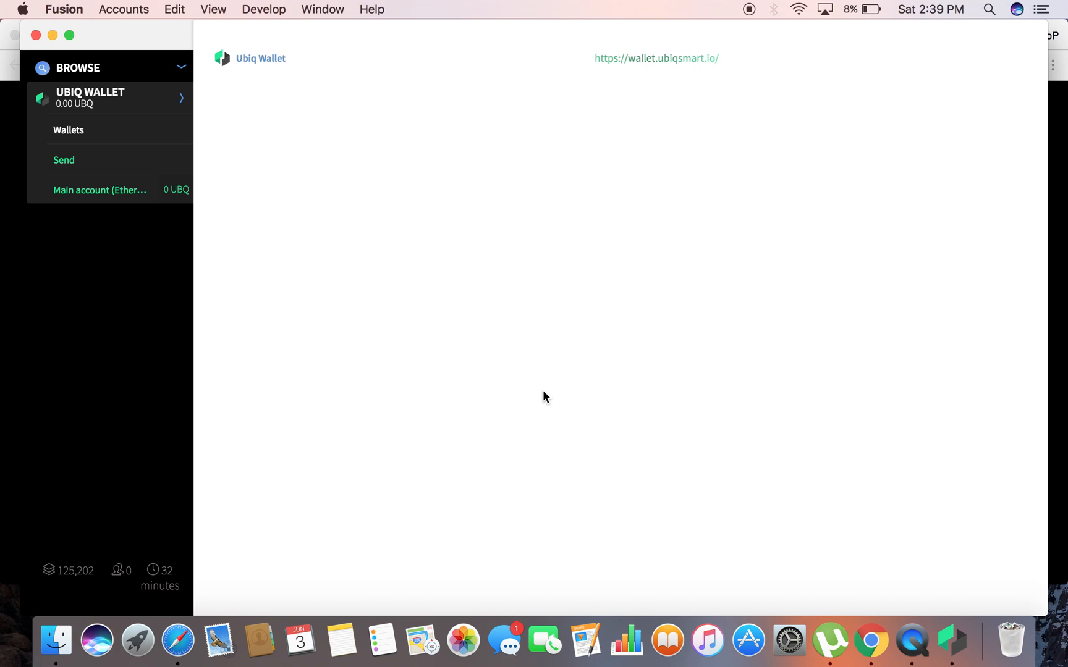
{"action": "mouse_move", "coordinate": [448, 38]}
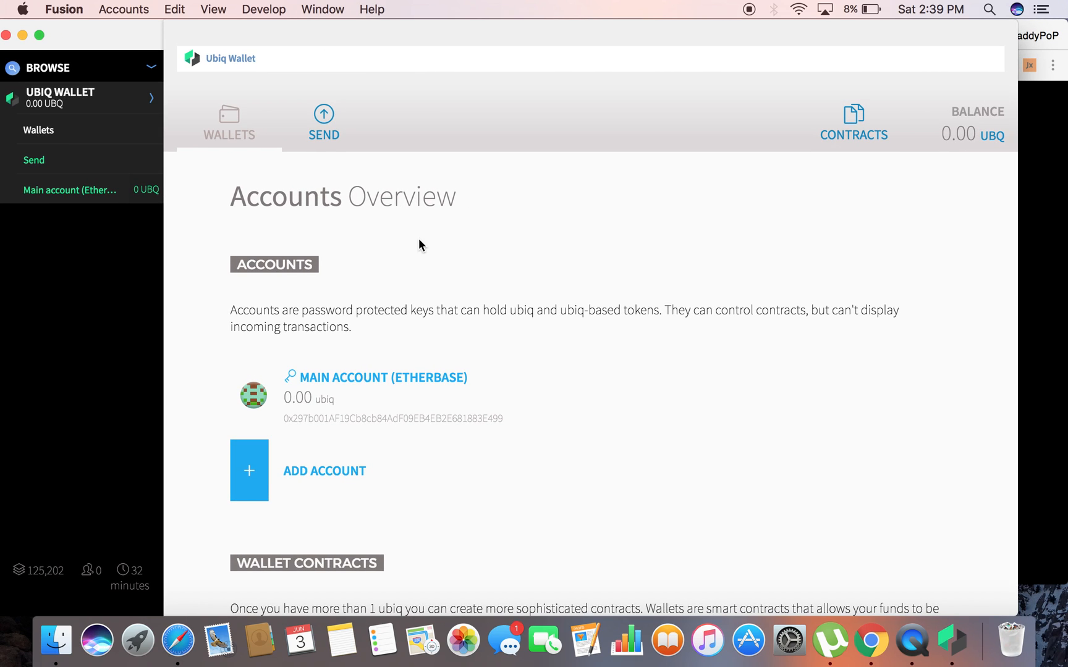
{"action": "mouse_move", "coordinate": [556, 252]}
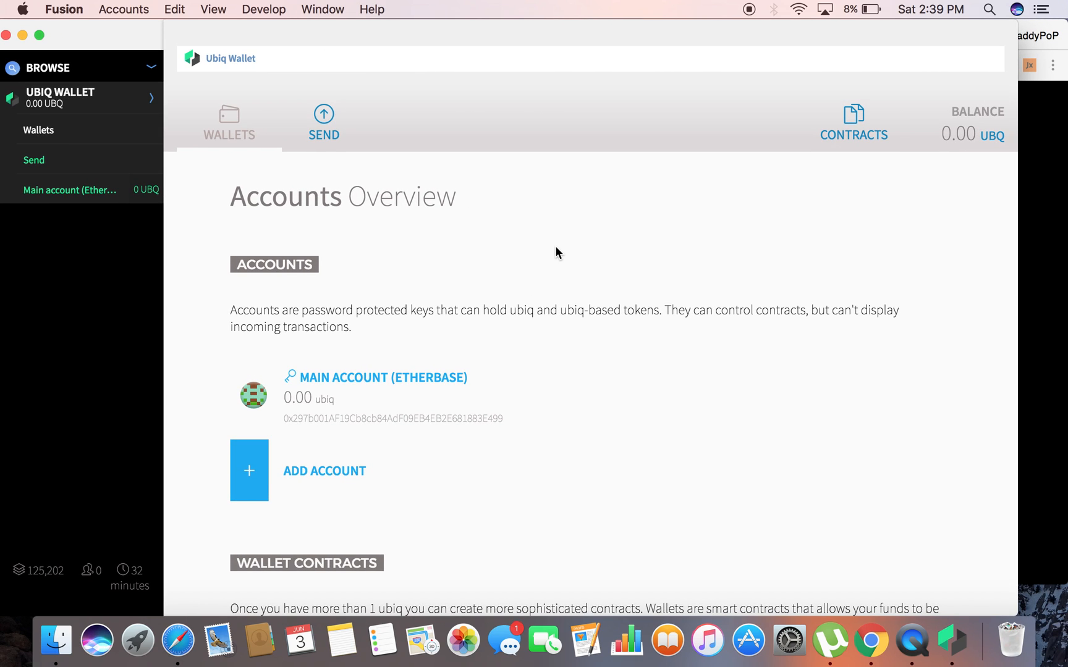
{"action": "scroll", "scroll_direction": "down", "scroll_amount": 3}
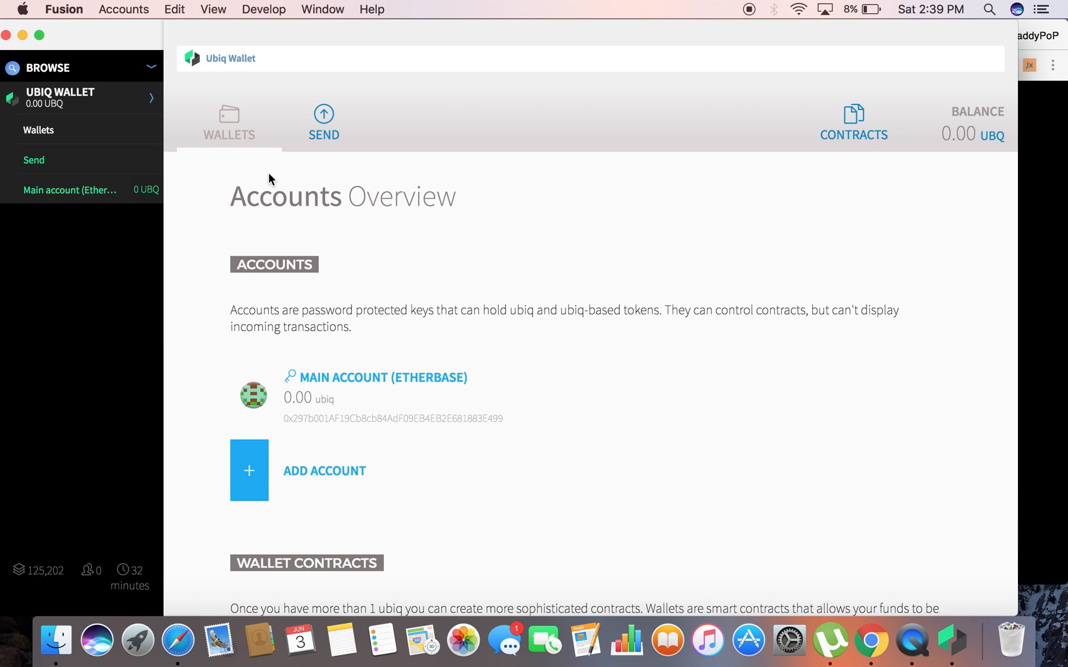
{"action": "mouse_move", "coordinate": [351, 448]}
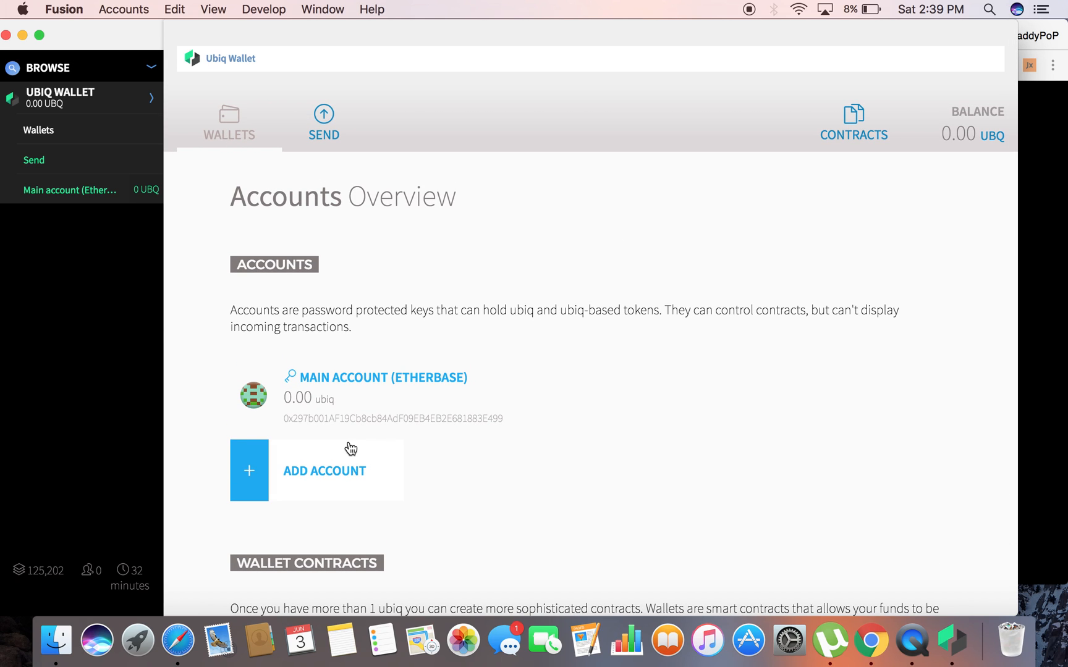
{"action": "left_click", "coordinate": [324, 471]}
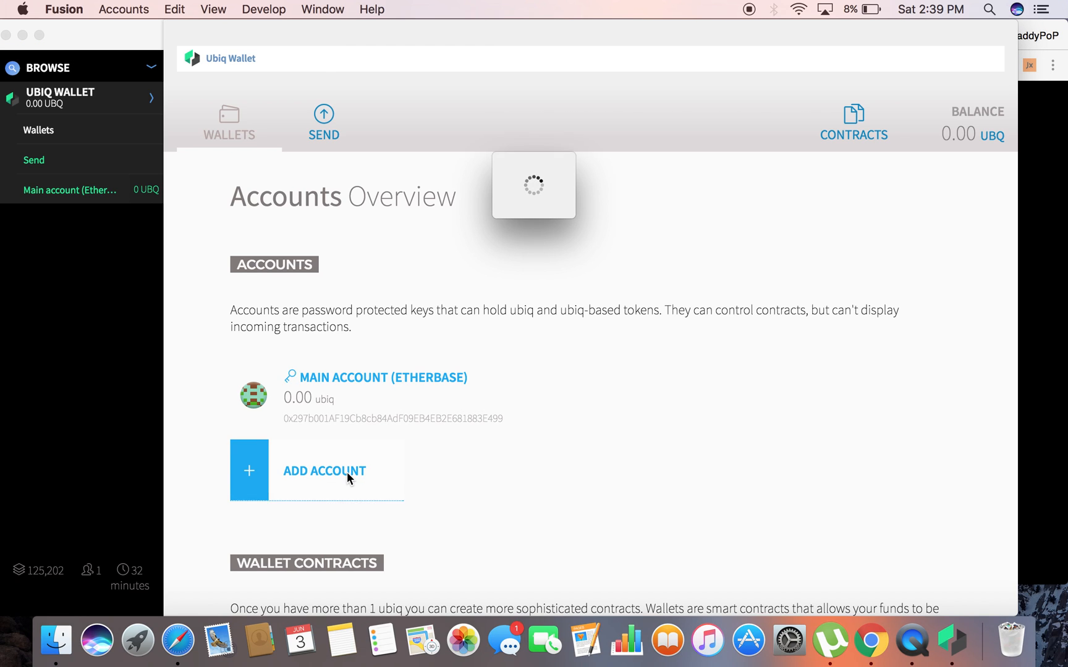
{"action": "mouse_move", "coordinate": [322, 453]}
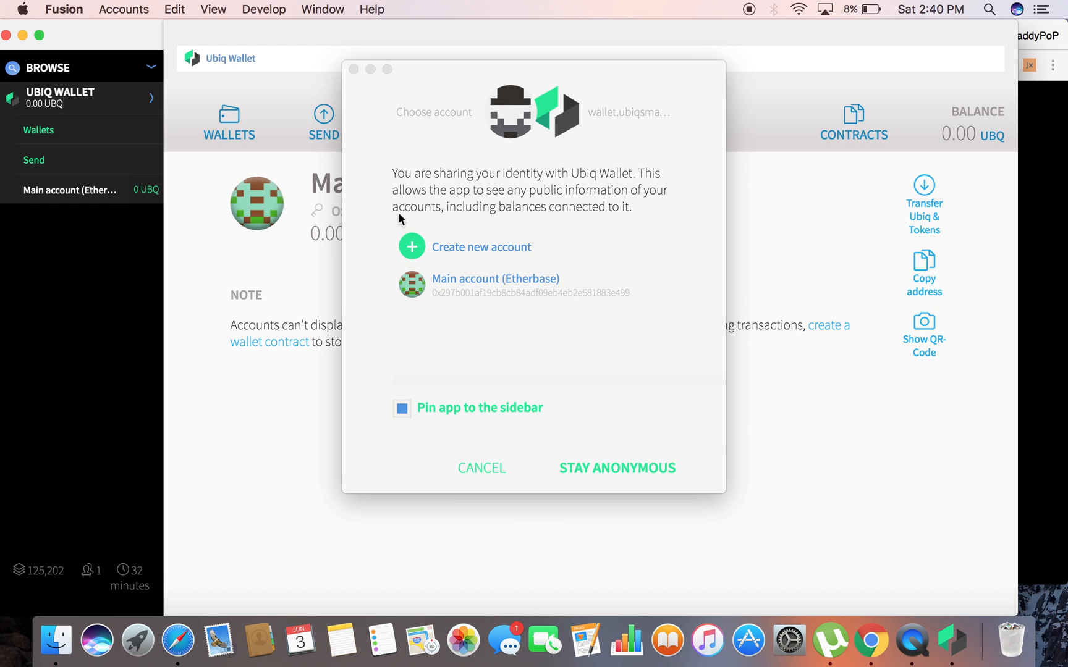
{"action": "left_click", "coordinate": [617, 468]}
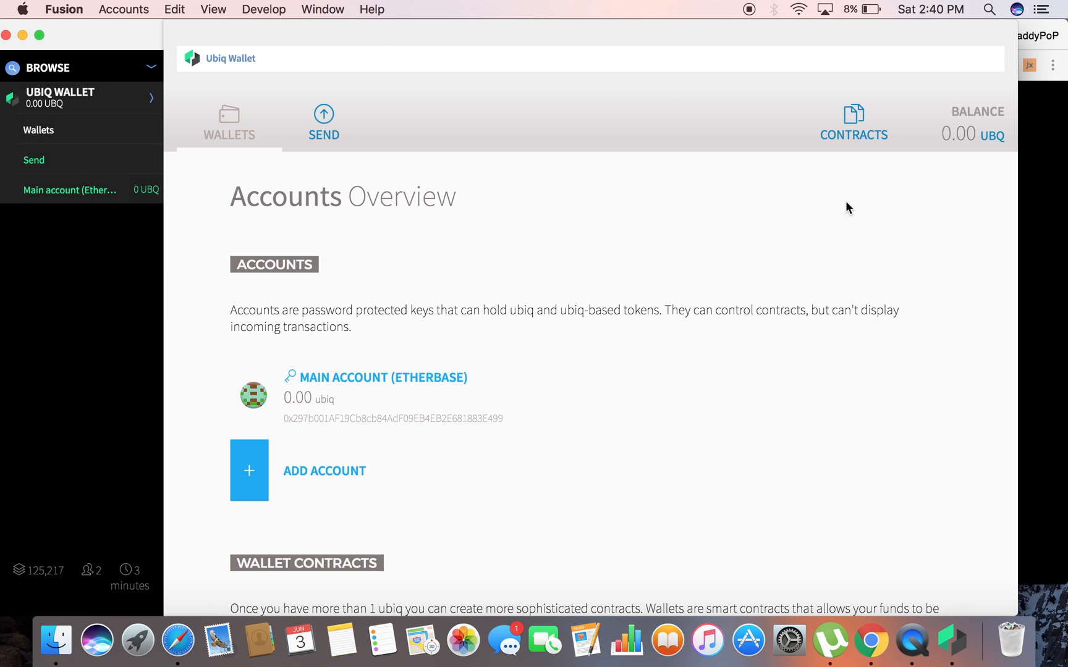
{"action": "mouse_move", "coordinate": [850, 129]}
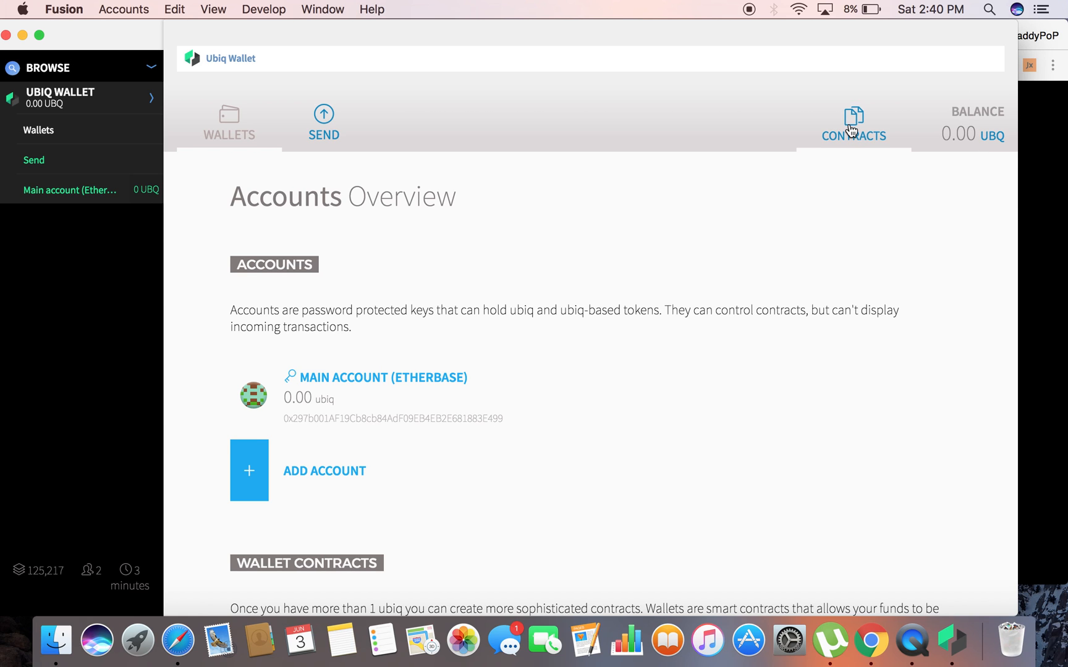
- Go to Fusion's Contracts page and scroll through the deploy-new and watch-existing contract options
{"action": "left_click", "coordinate": [853, 121]}
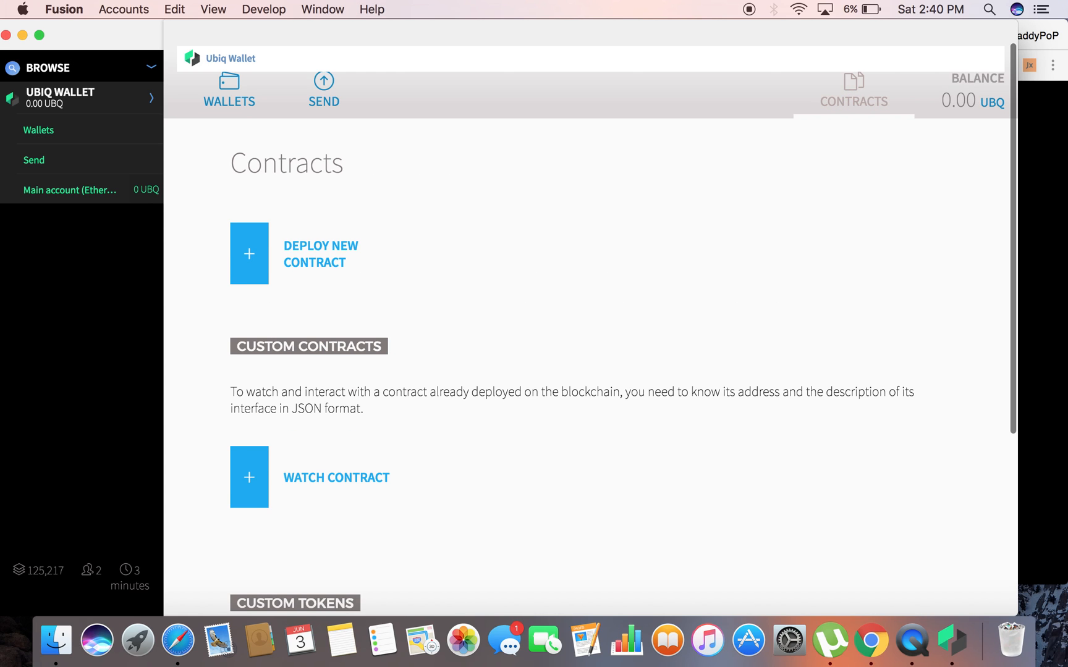
{"action": "scroll", "scroll_direction": "down", "scroll_amount": 3}
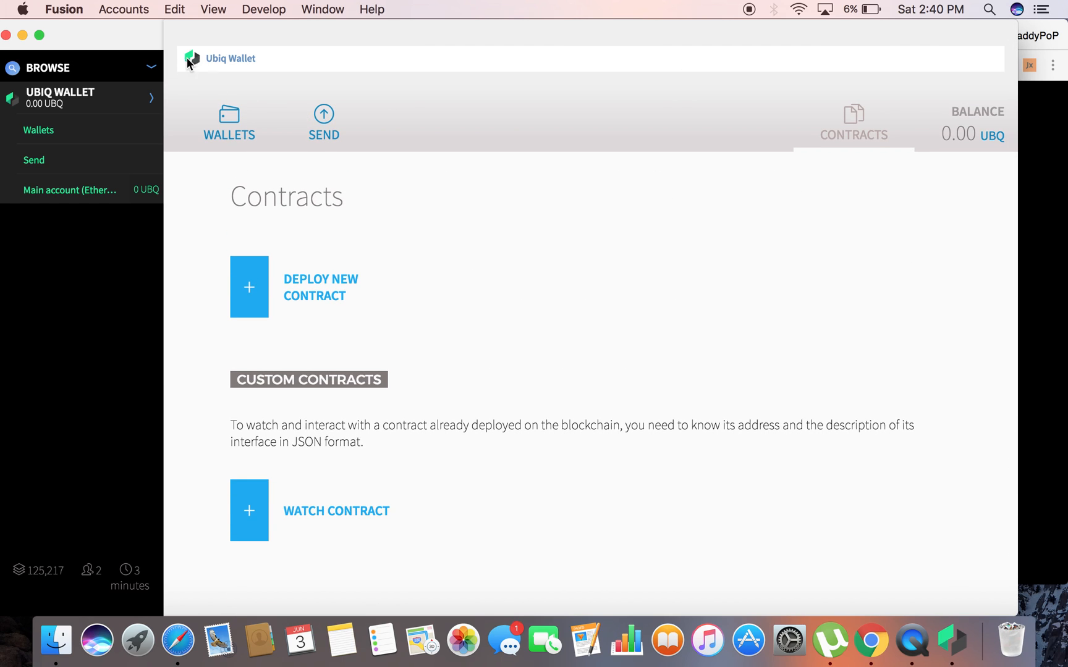
{"action": "mouse_move", "coordinate": [187, 43]}
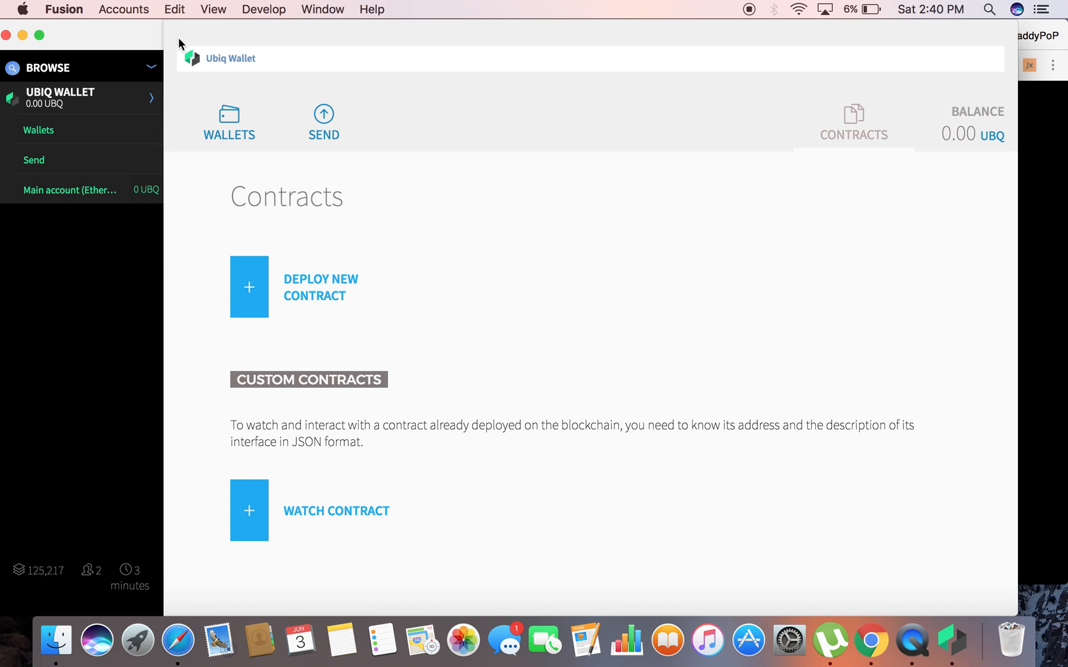
{"action": "mouse_move", "coordinate": [178, 133]}
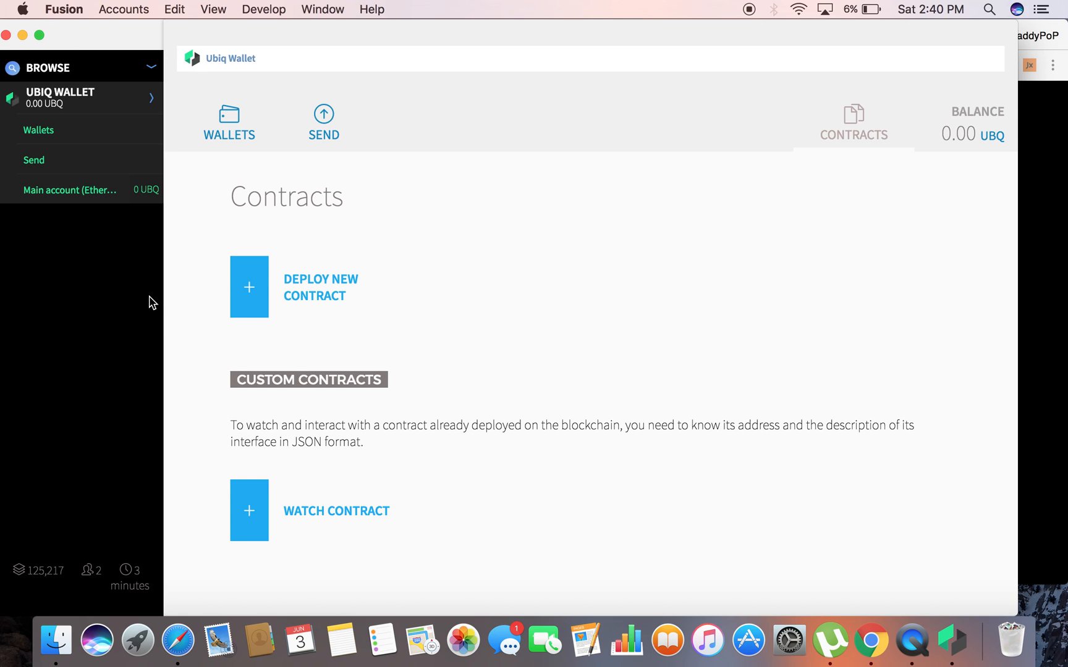
{"action": "mouse_move", "coordinate": [128, 323]}
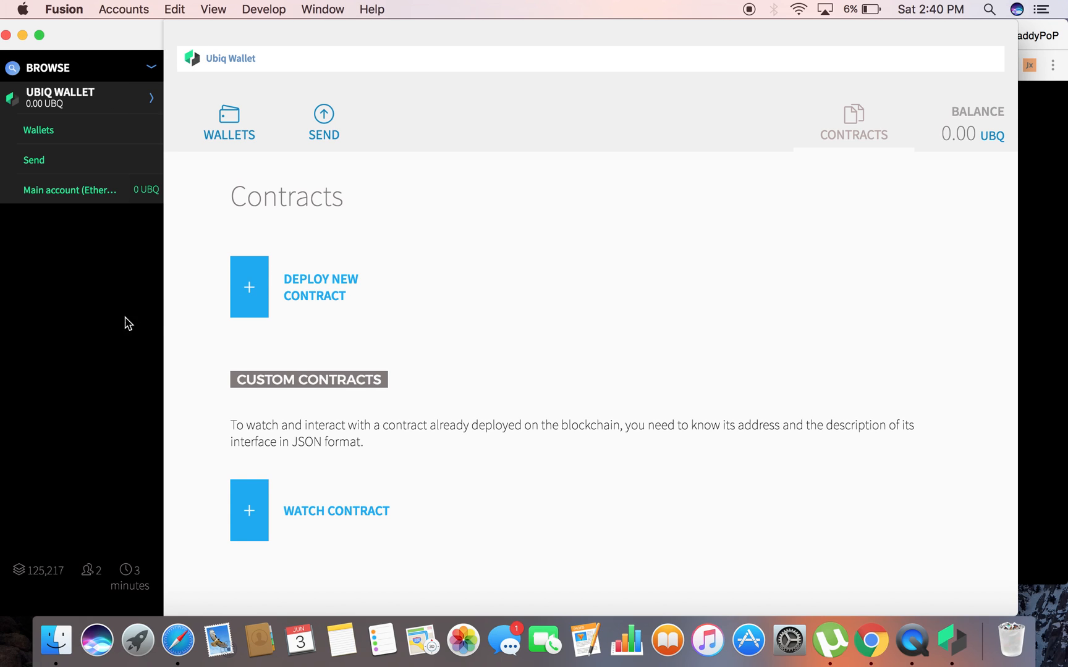
- Open the Main account (Etherbase) detail page showing its address and 0.00 UBQ balance
{"action": "left_click", "coordinate": [70, 191]}
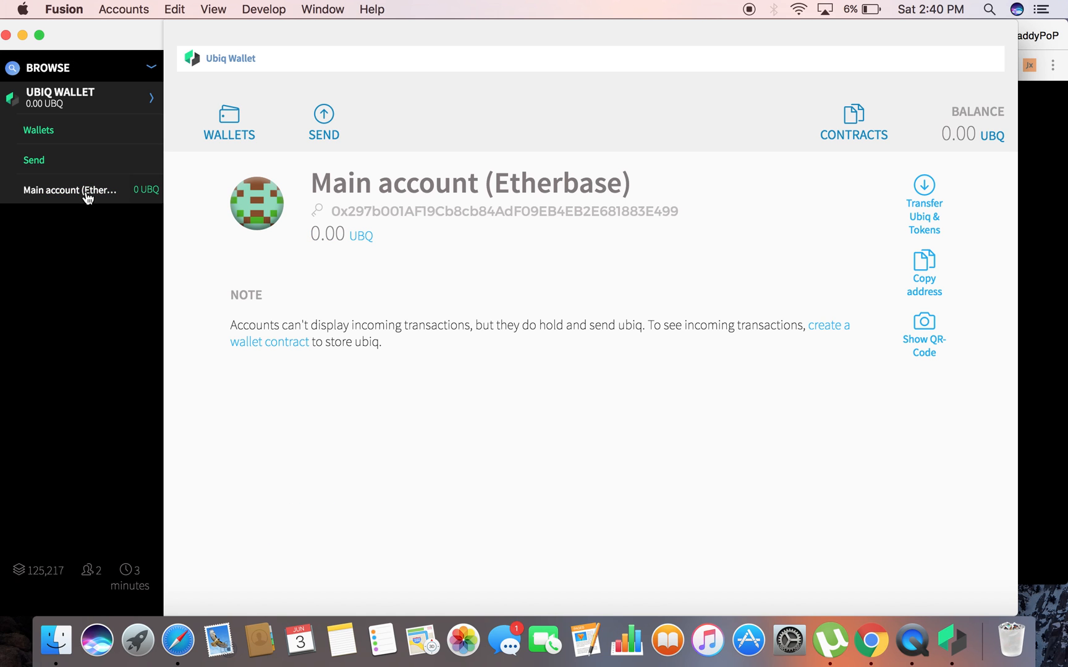
{"action": "mouse_move", "coordinate": [53, 102]}
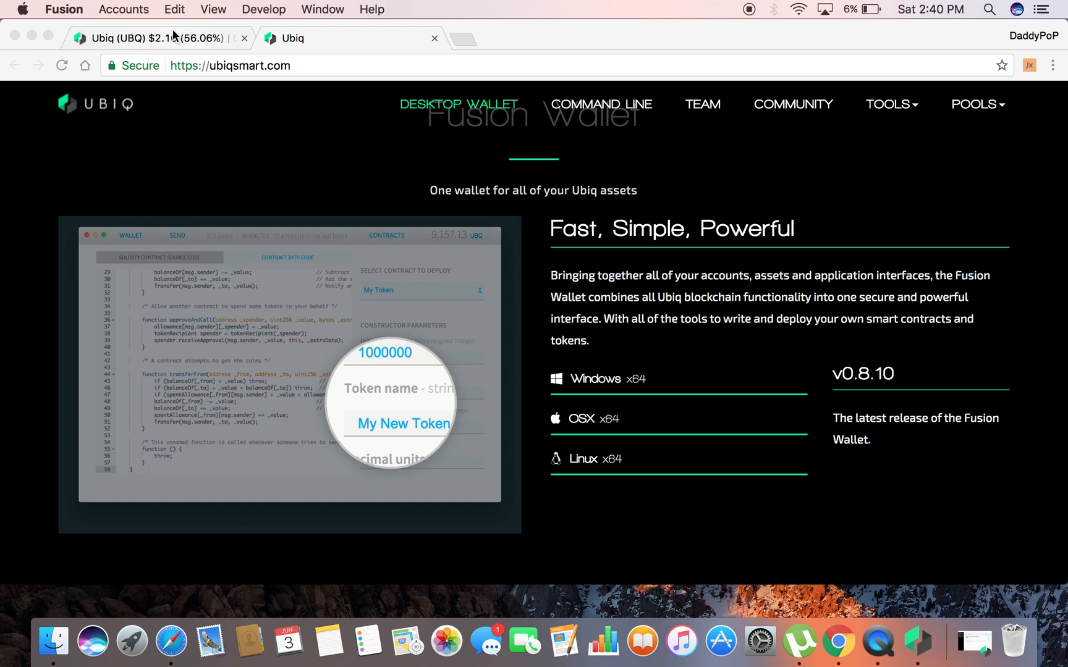
{"action": "mouse_move", "coordinate": [314, 174]}
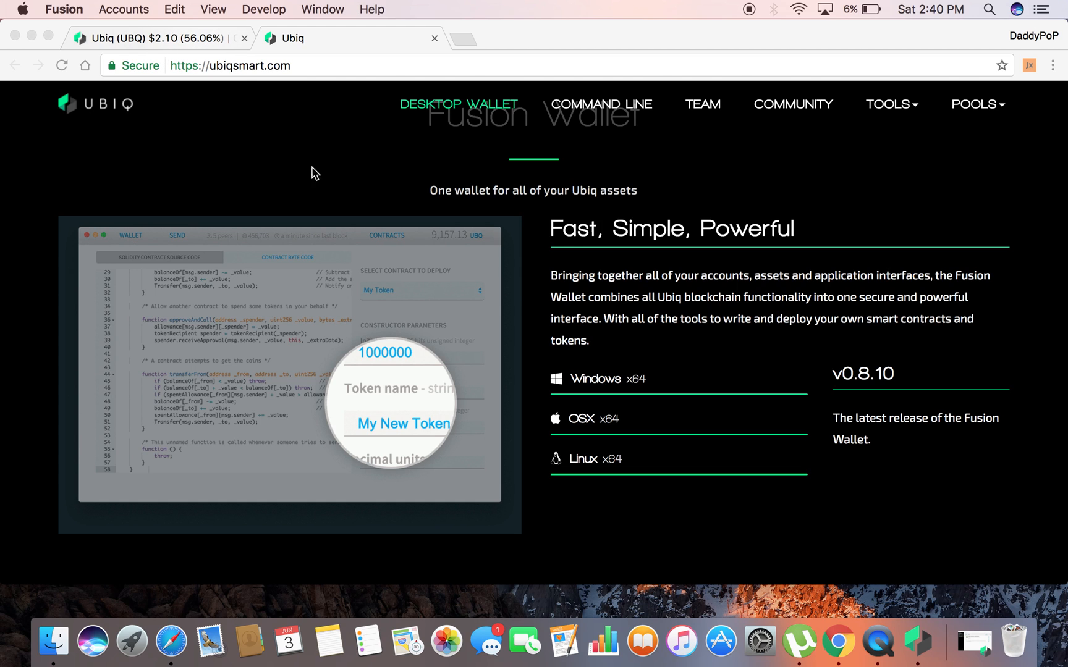